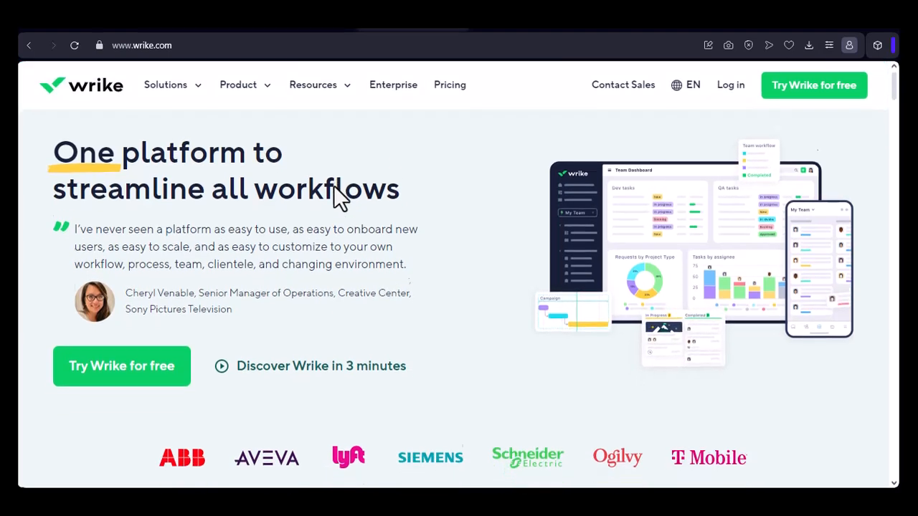
# Step: Scroll past the hero banner and trusted-company logos to 'Drive efficiency across all departments'
pyautogui.scroll(-3)
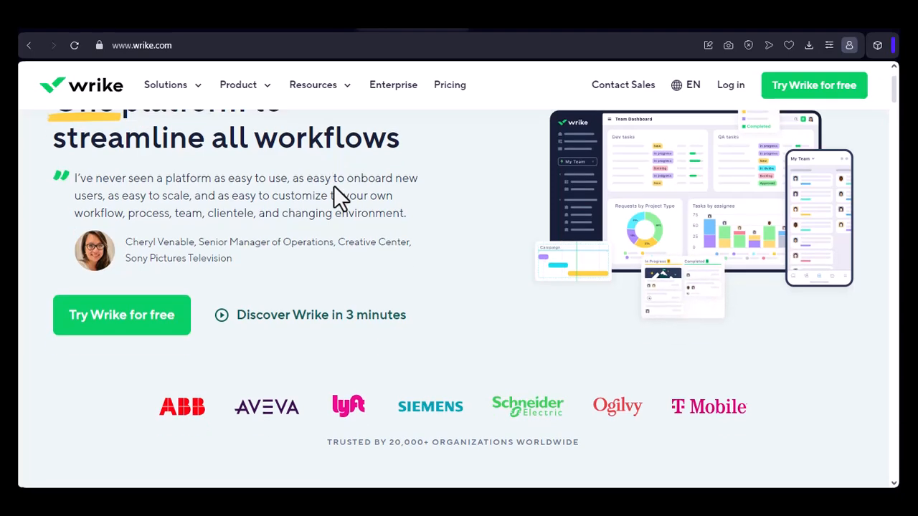
pyautogui.scroll(-3)
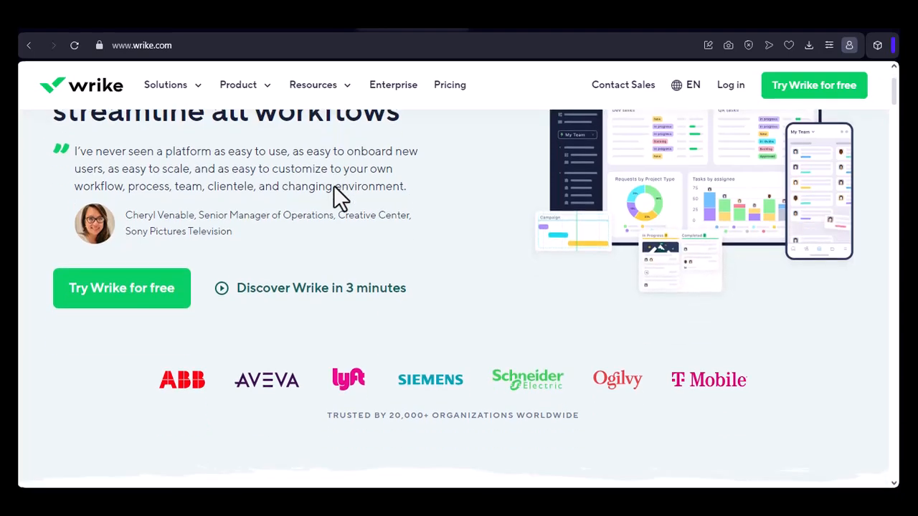
pyautogui.scroll(-3)
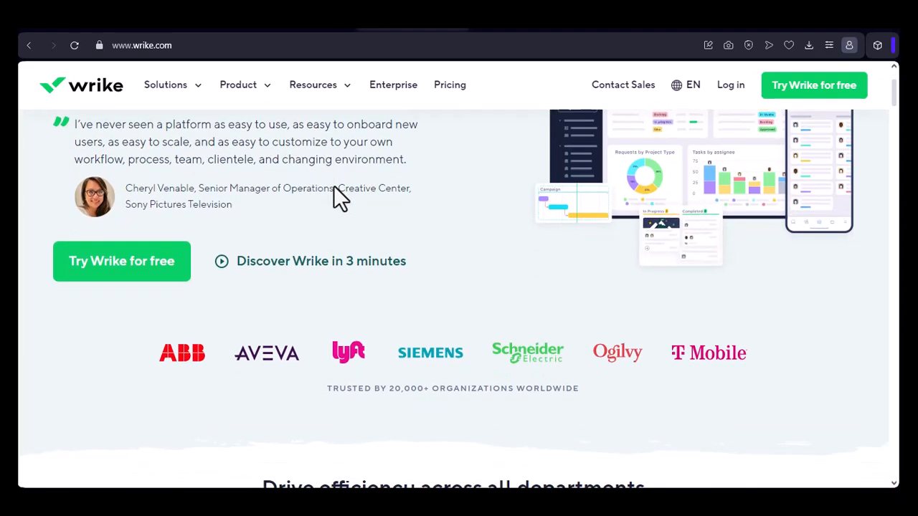
pyautogui.scroll(-3)
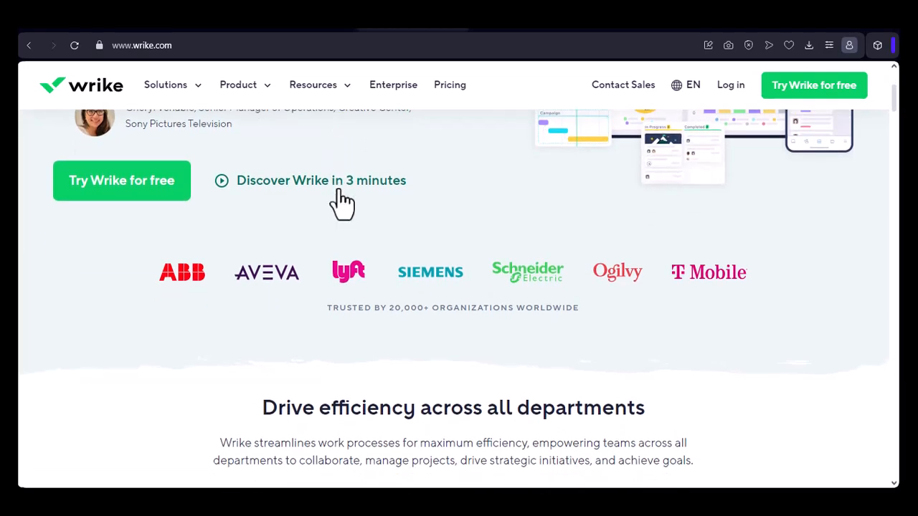
pyautogui.scroll(-3)
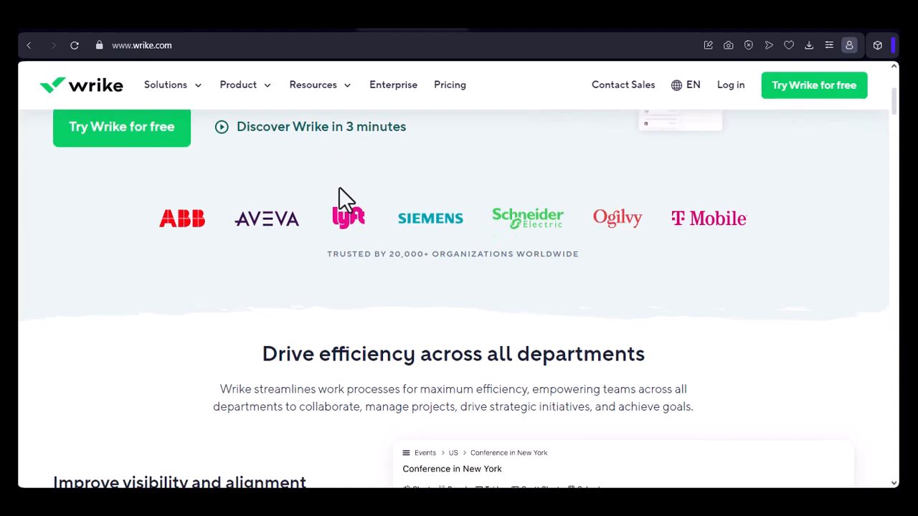
pyautogui.scroll(-3)
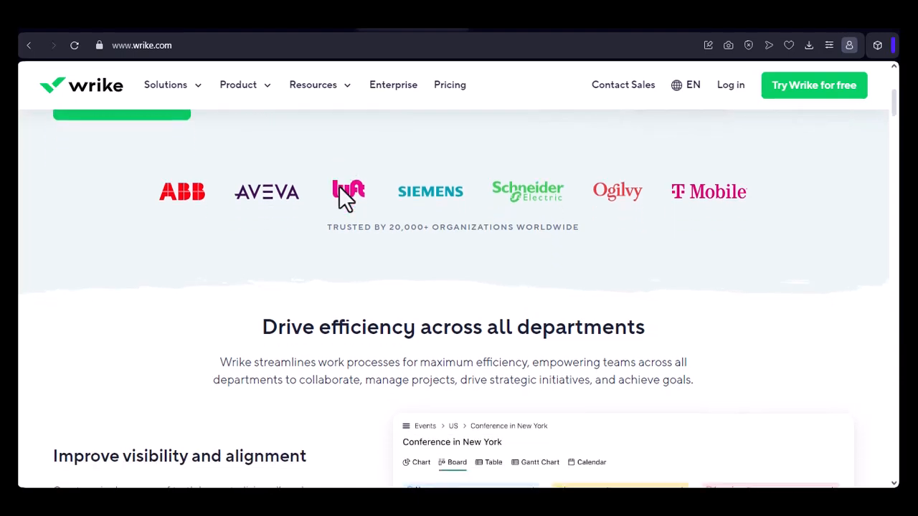
pyautogui.scroll(-3)
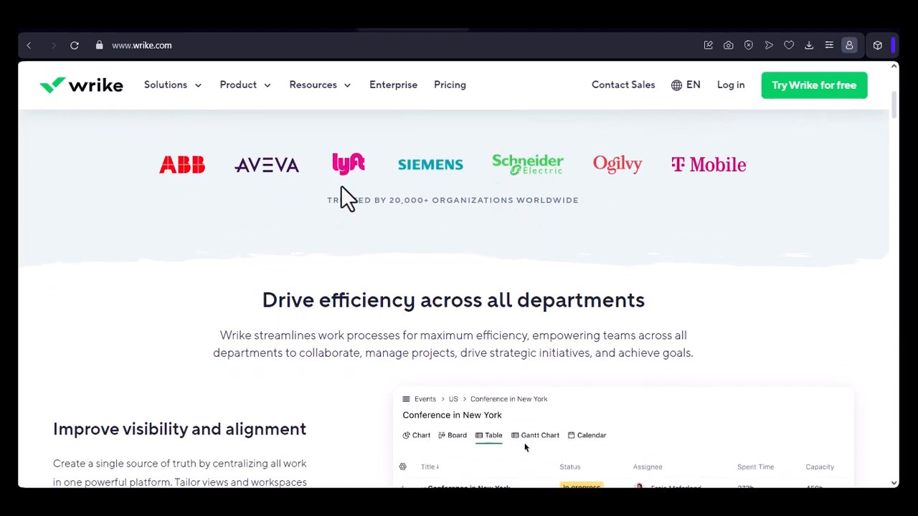
pyautogui.scroll(3)
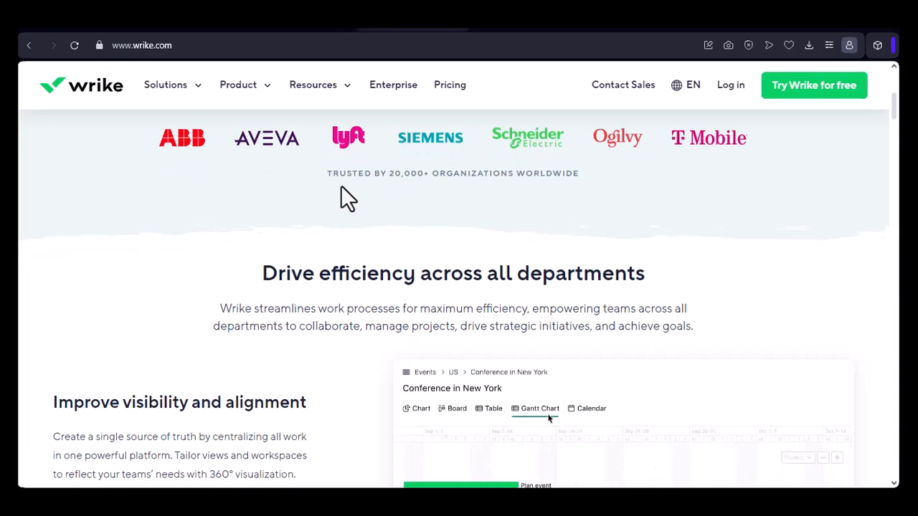
pyautogui.scroll(-3)
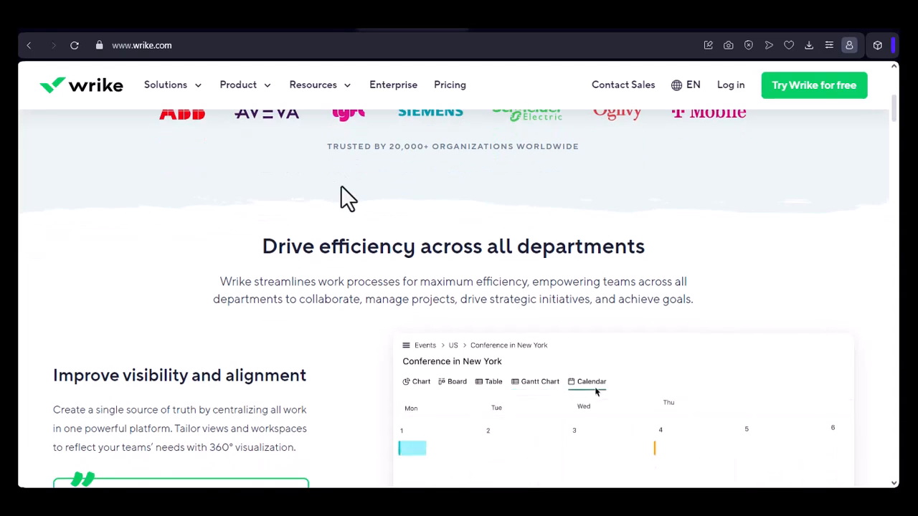
pyautogui.scroll(-3)
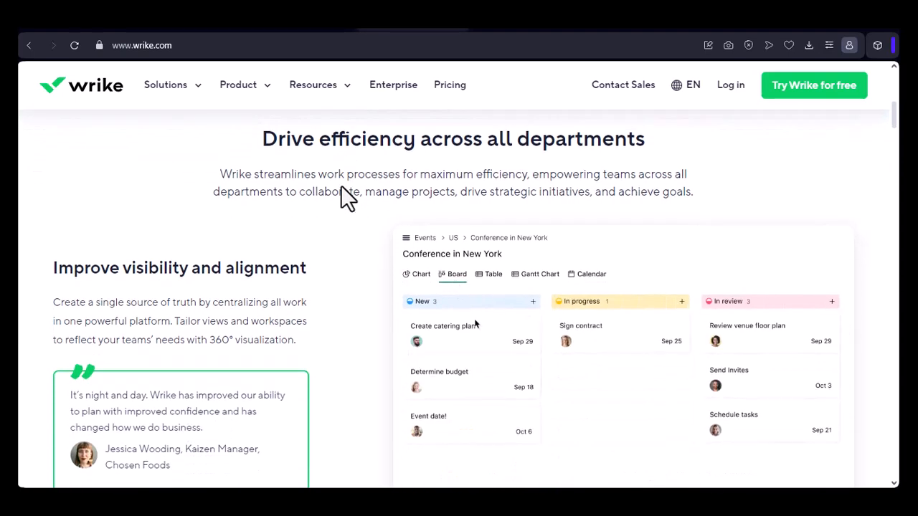
# Step: Click through the tabs and items in the 'Drive efficiency across all departments' section
pyautogui.scroll(-3)
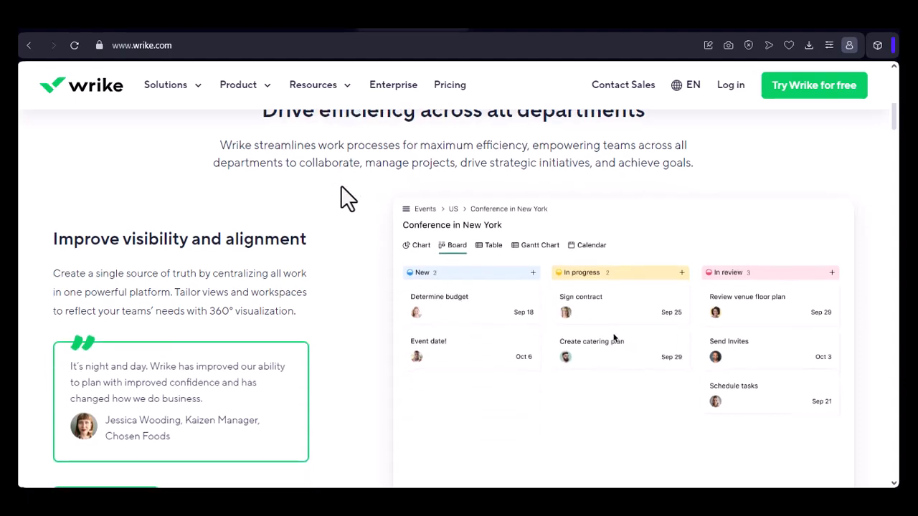
pyautogui.click(492, 244)
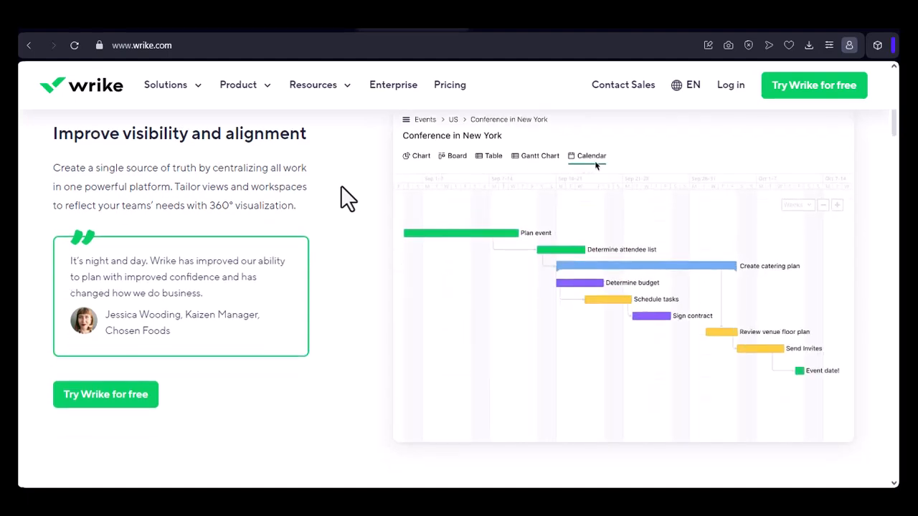
pyautogui.click(420, 156)
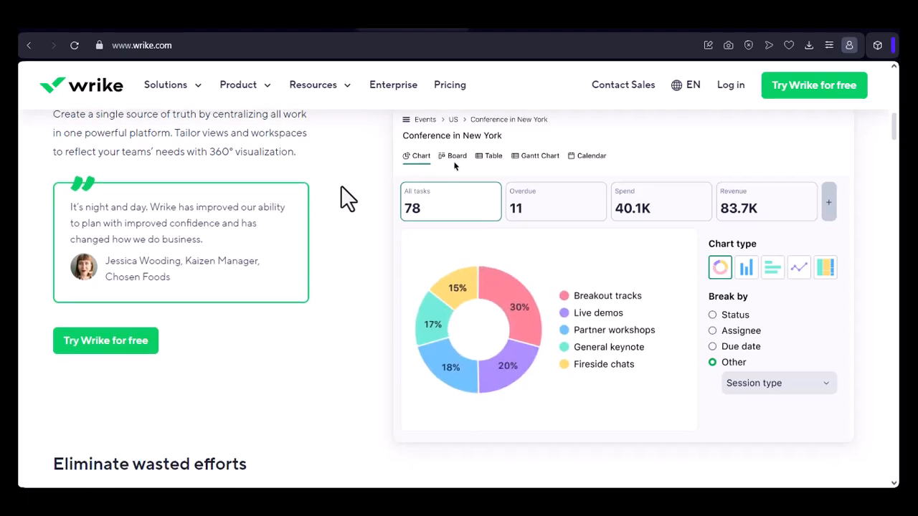
pyautogui.click(456, 156)
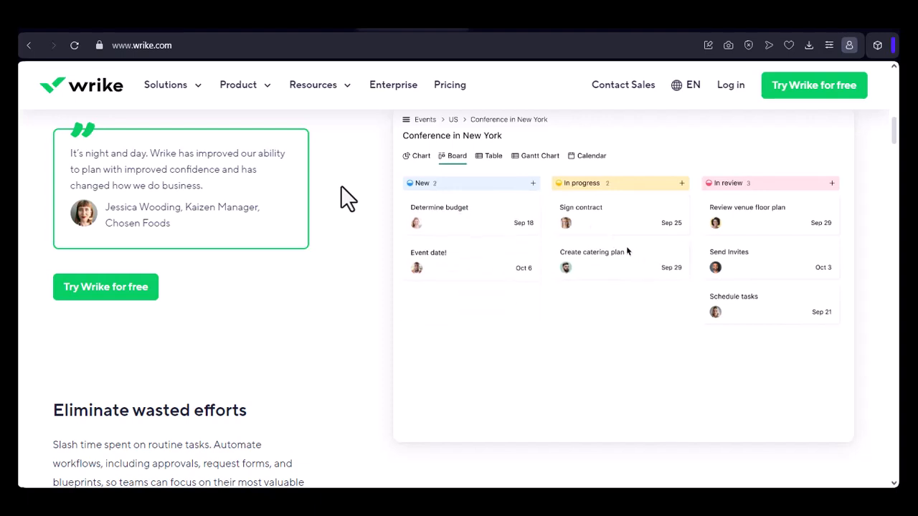
pyautogui.click(493, 156)
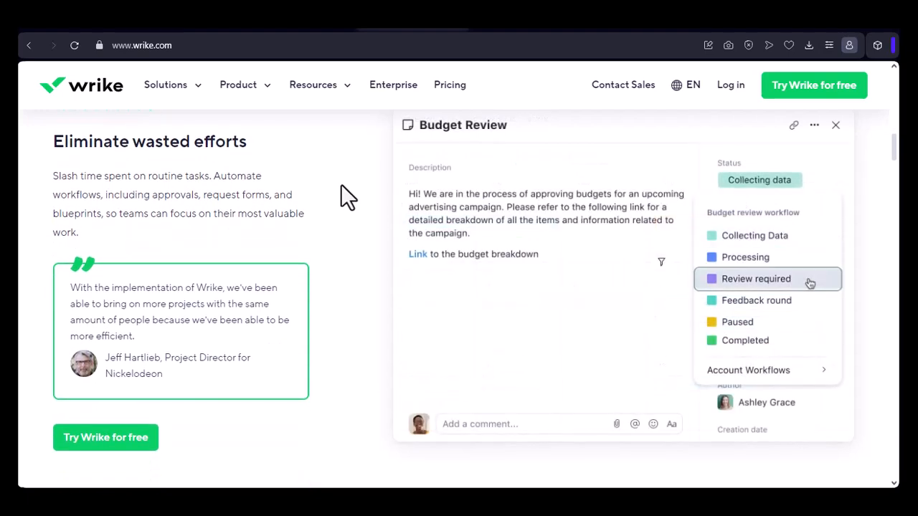
pyautogui.click(756, 278)
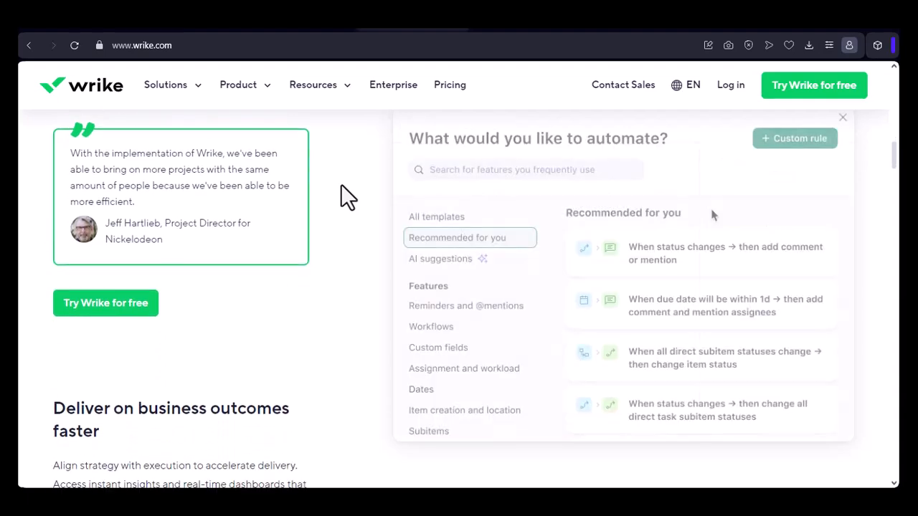
# Step: Scroll past the wasted-effort and business-outcome sections to 'The Most Versatile Work Management Platform™'
pyautogui.scroll(-3)
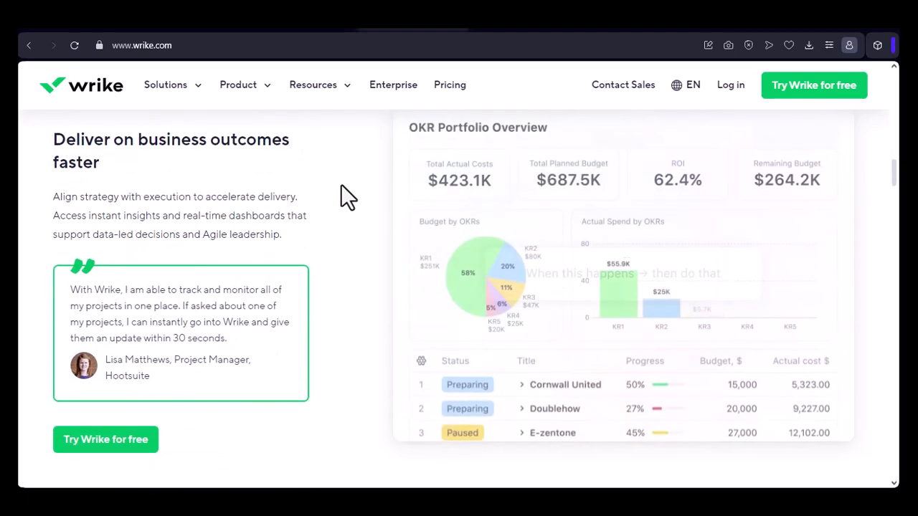
pyautogui.scroll(-3)
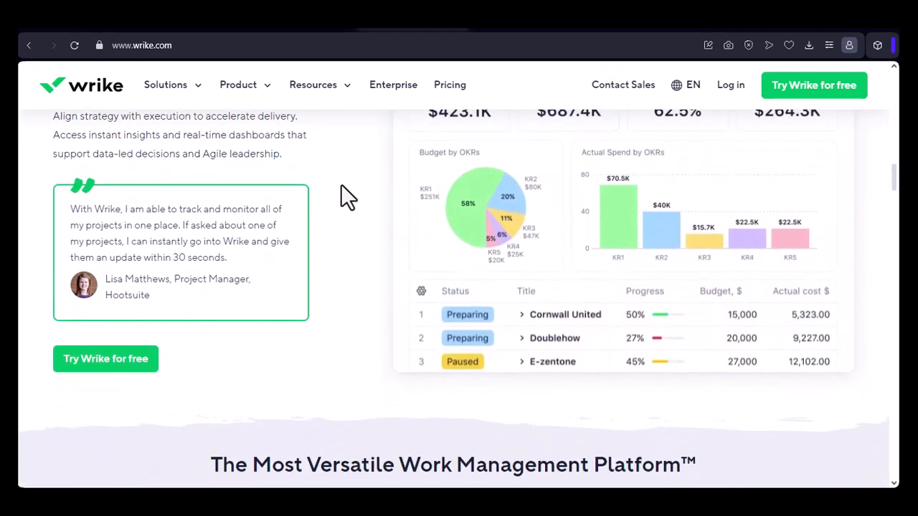
pyautogui.scroll(-3)
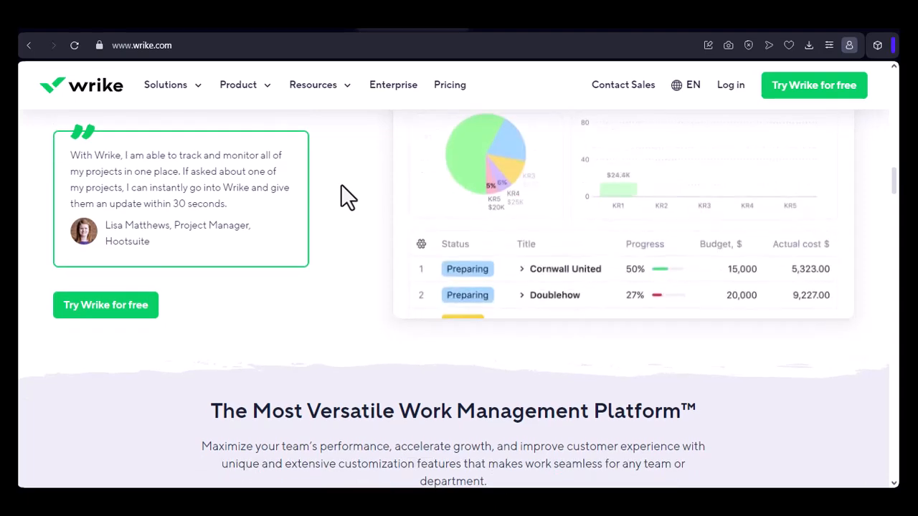
pyautogui.scroll(-3)
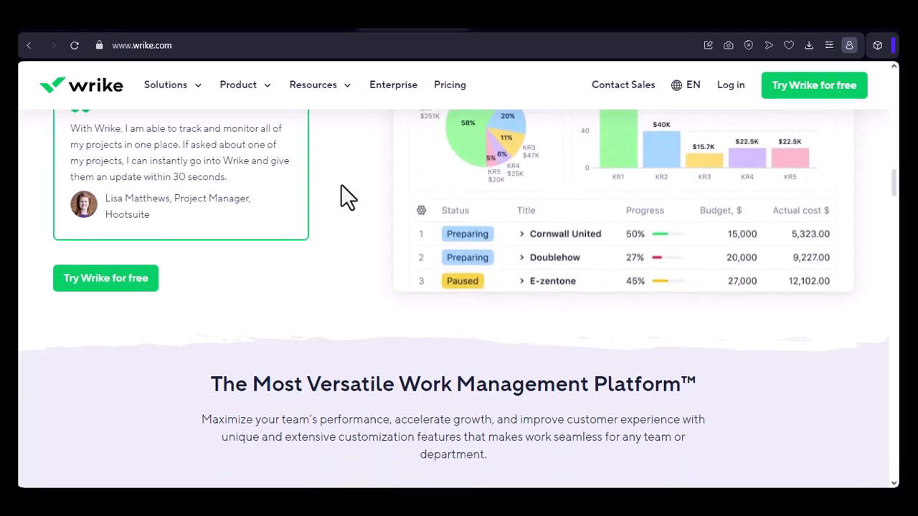
pyautogui.scroll(-3)
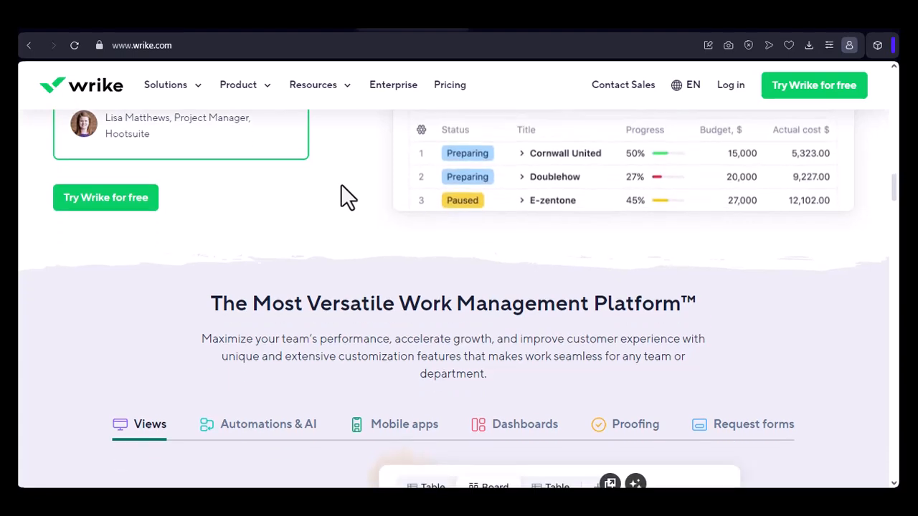
# Step: Scroll past the Views section and the security, support and onboarding cards
pyautogui.scroll(-3)
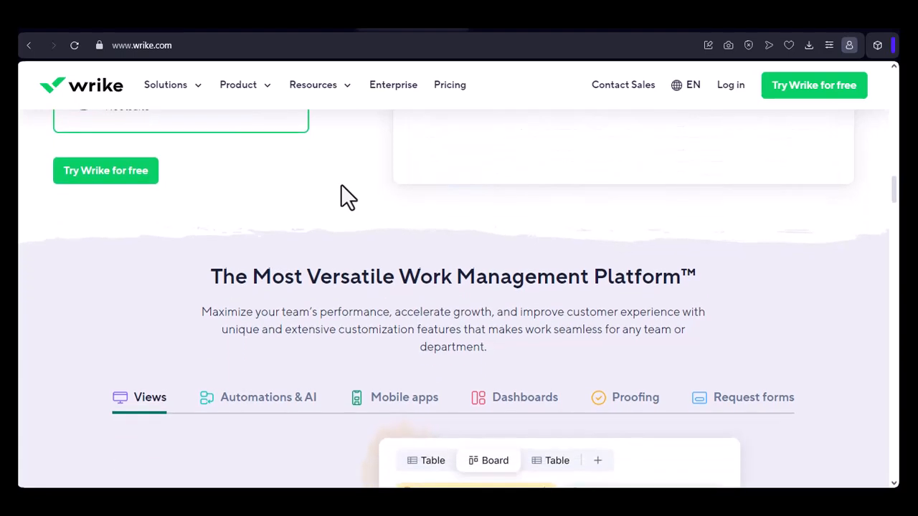
pyautogui.scroll(-3)
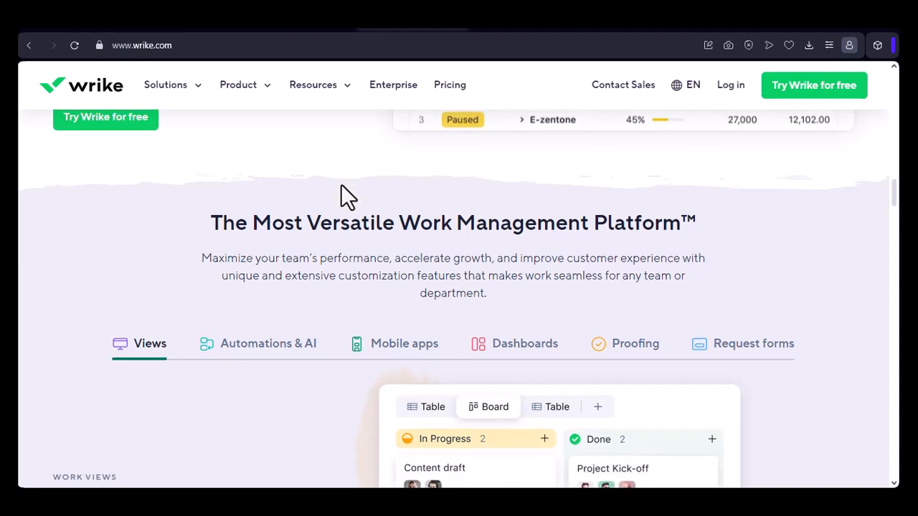
pyautogui.scroll(-3)
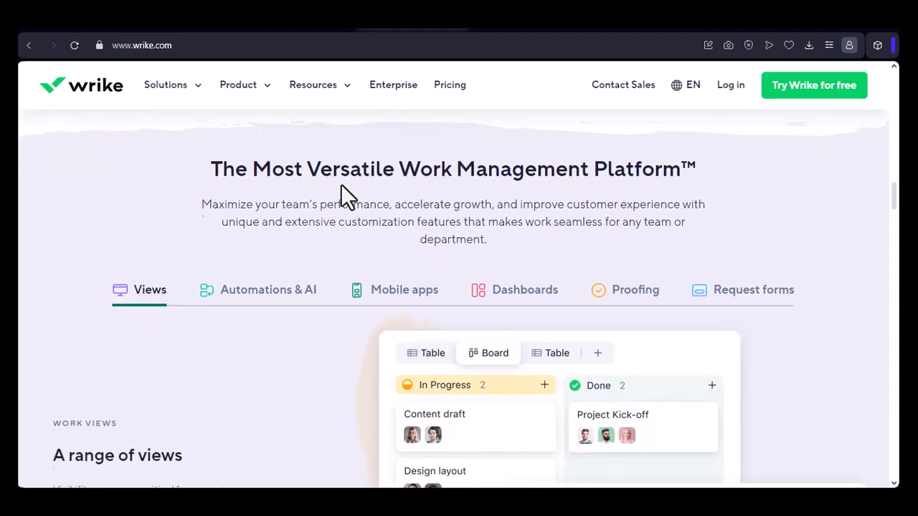
pyautogui.scroll(-3)
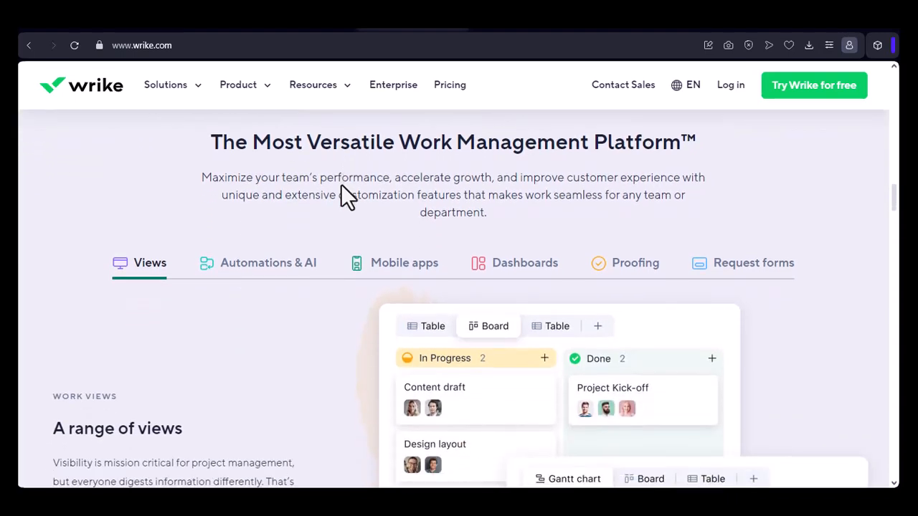
pyautogui.scroll(-3)
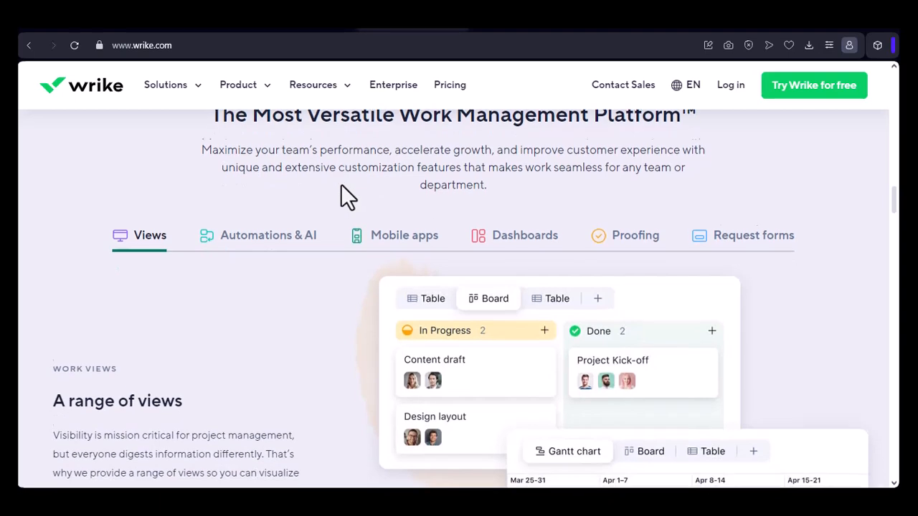
pyautogui.scroll(-3)
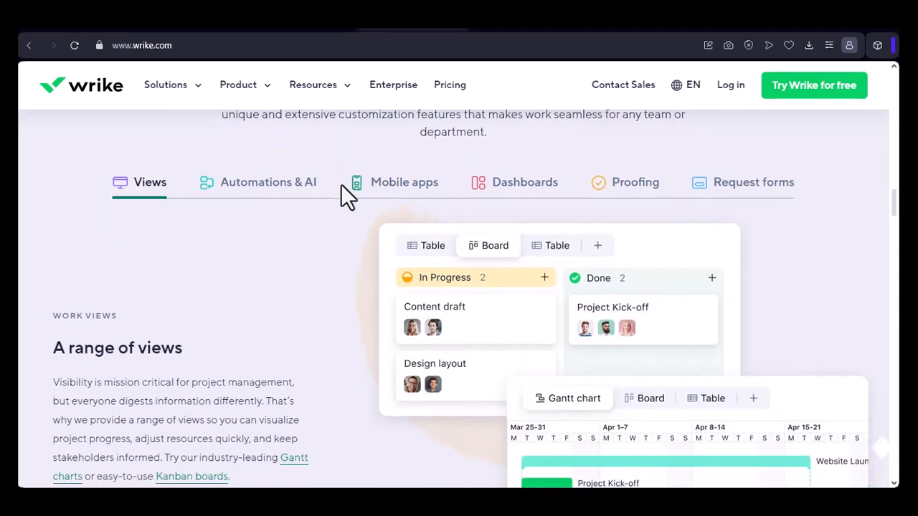
pyautogui.scroll(-3)
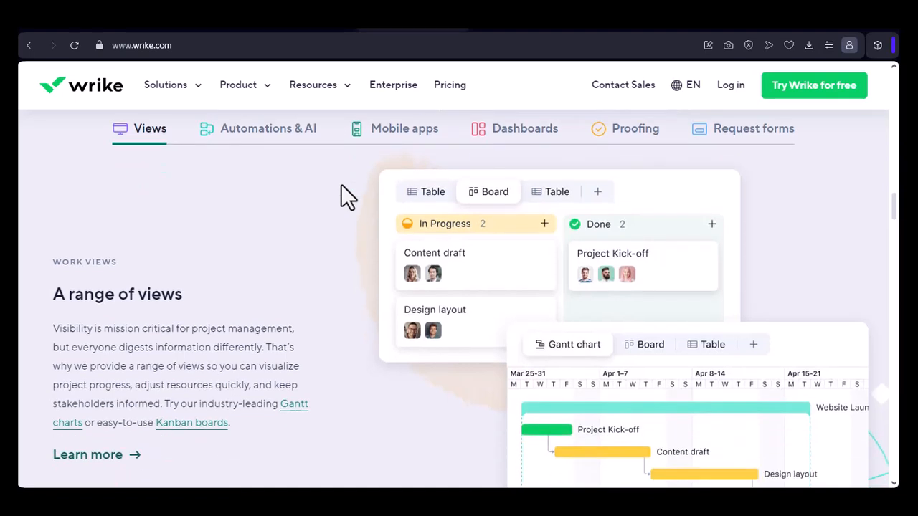
pyautogui.scroll(-3)
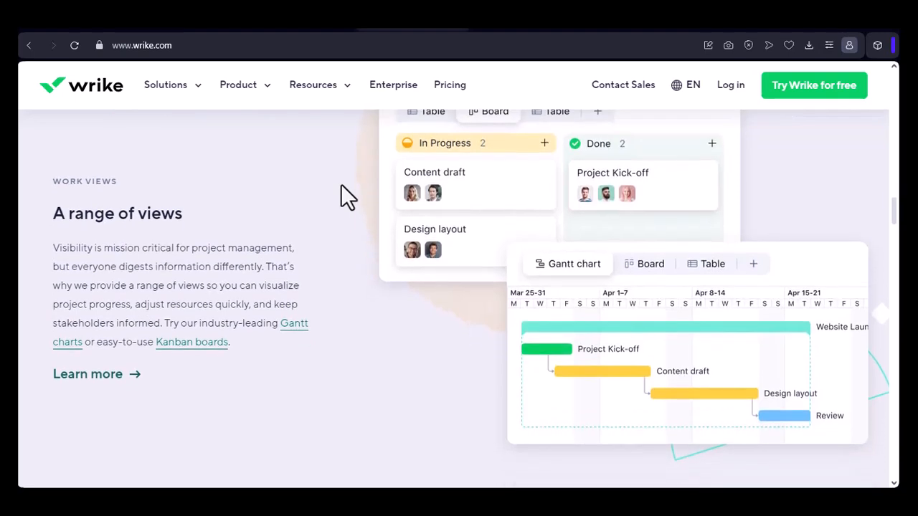
pyautogui.scroll(-3)
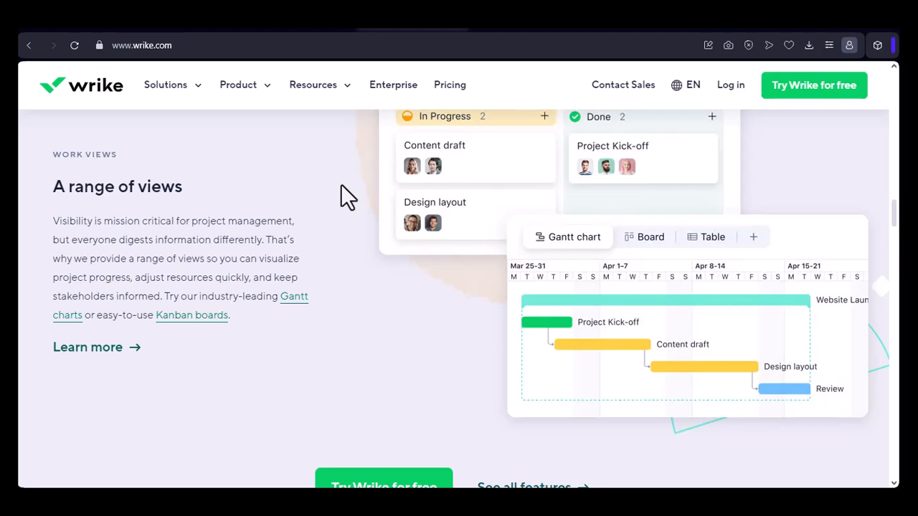
pyautogui.scroll(-3)
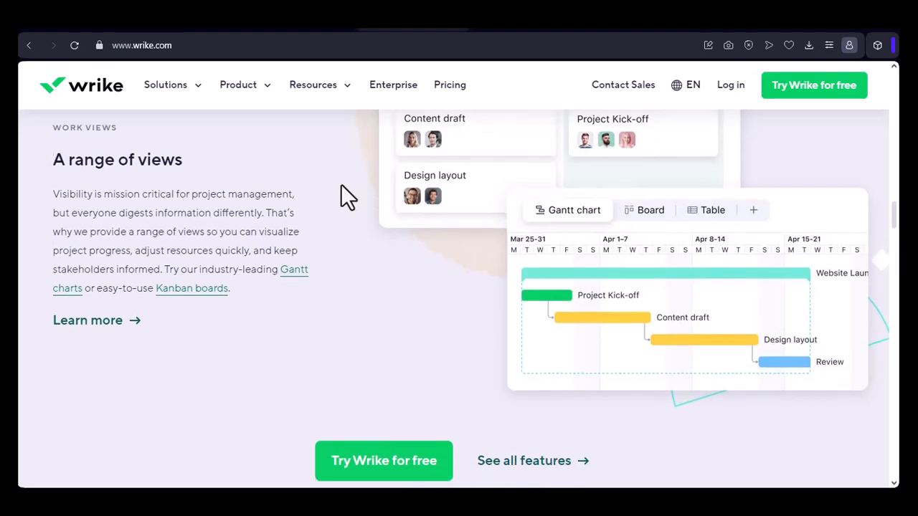
pyautogui.scroll(-3)
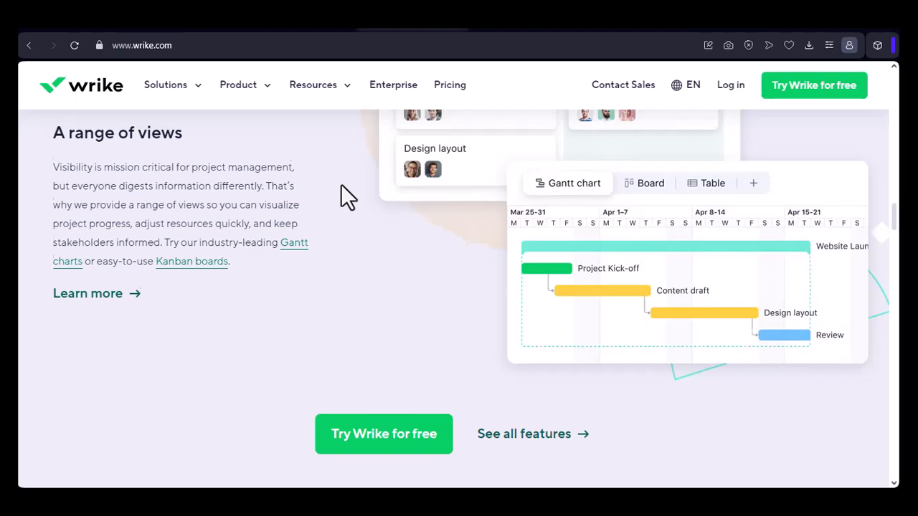
pyautogui.scroll(-3)
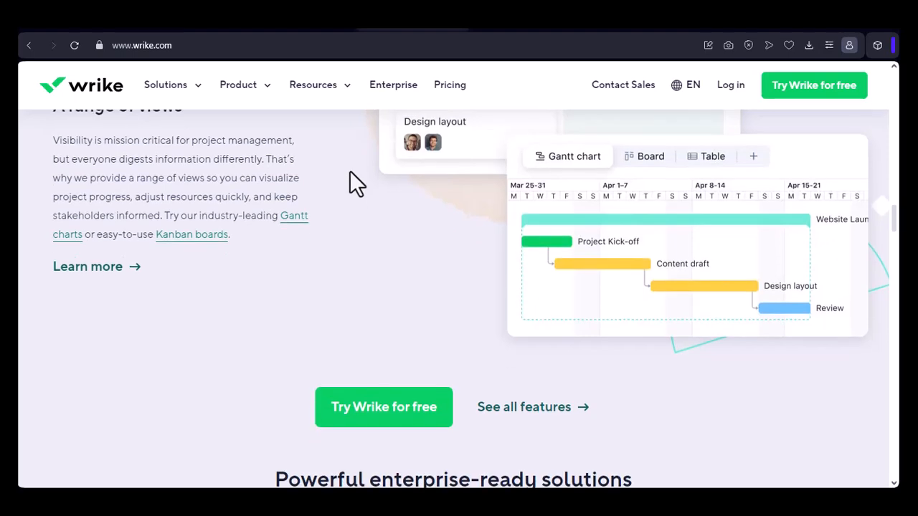
pyautogui.scroll(-3)
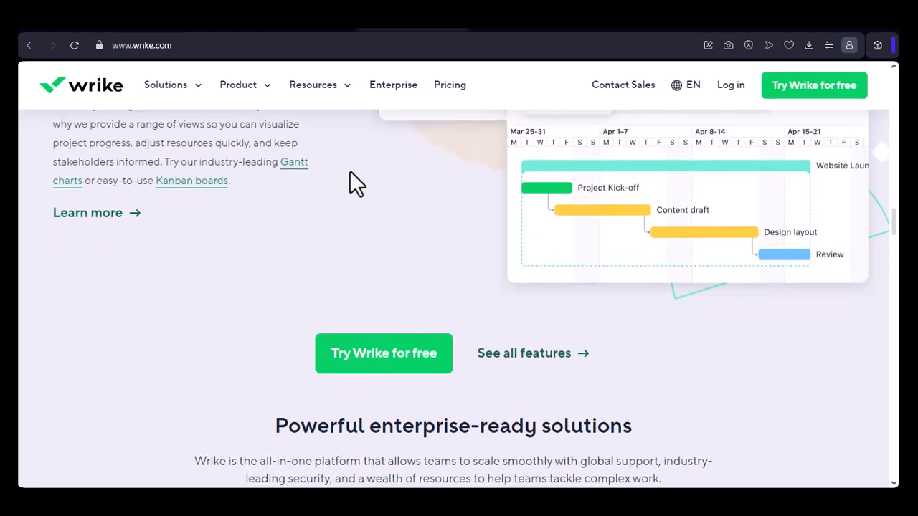
pyautogui.scroll(-3)
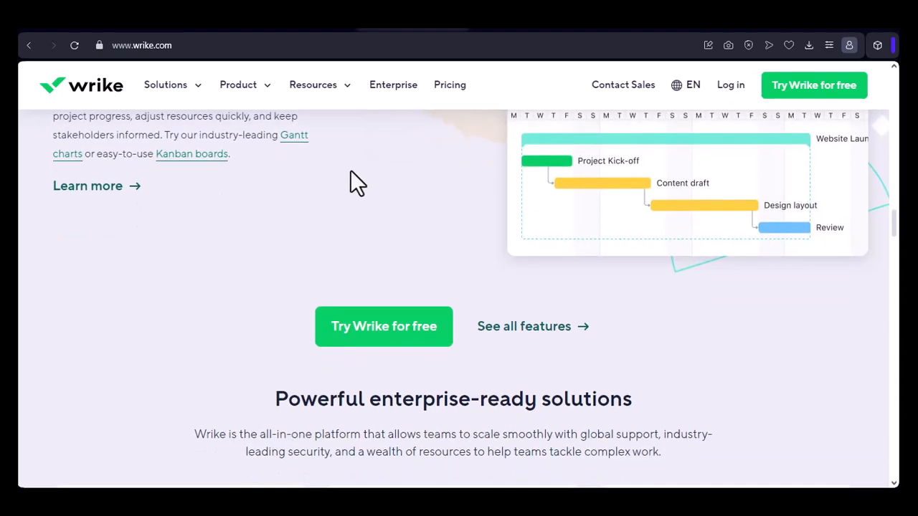
pyautogui.scroll(-3)
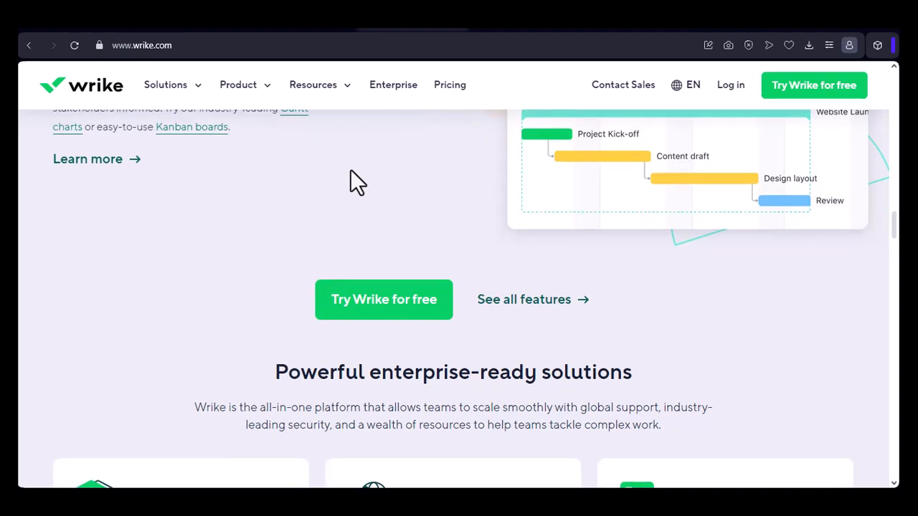
pyautogui.scroll(-3)
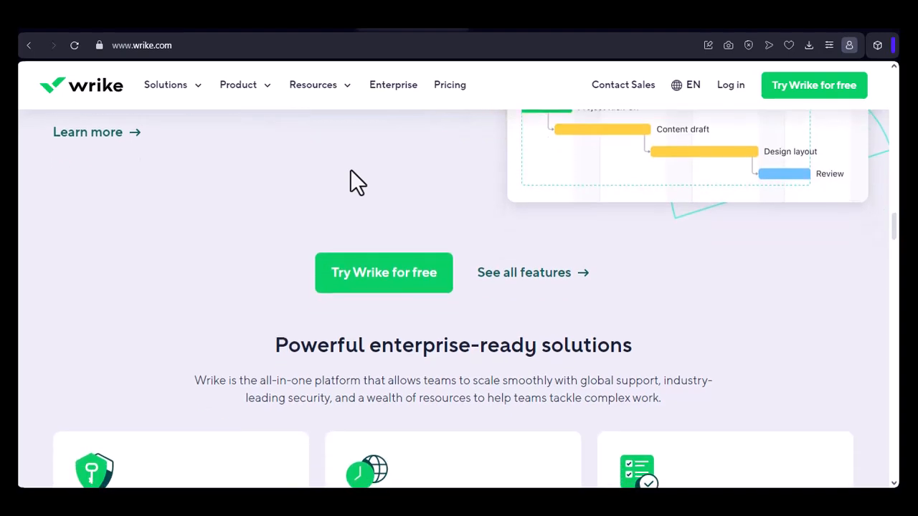
pyautogui.scroll(-3)
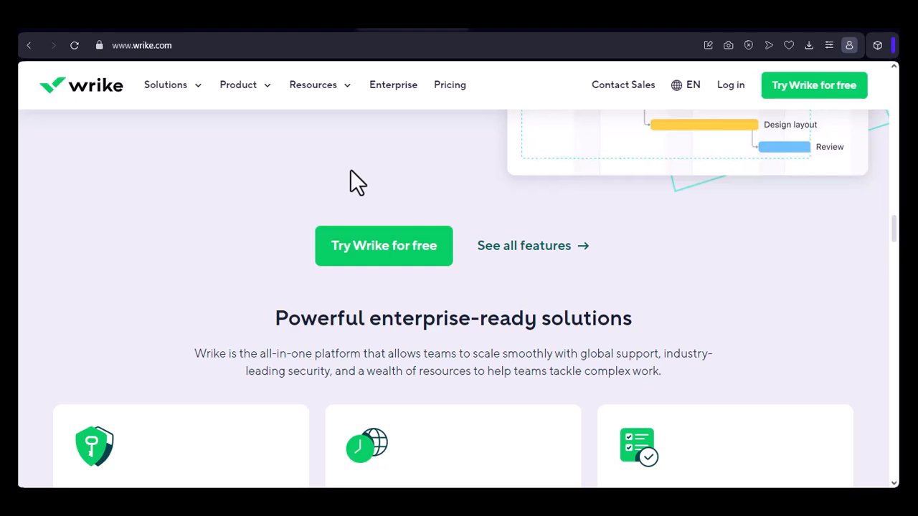
pyautogui.scroll(-3)
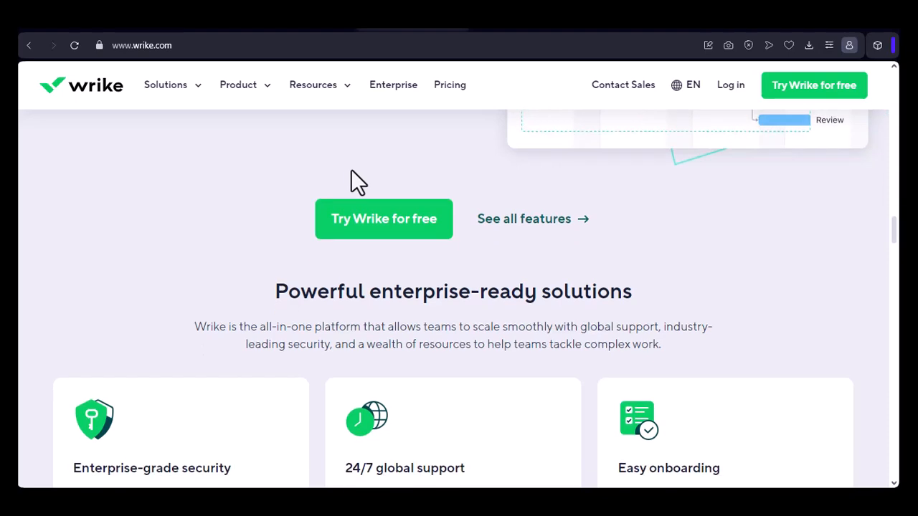
pyautogui.scroll(-3)
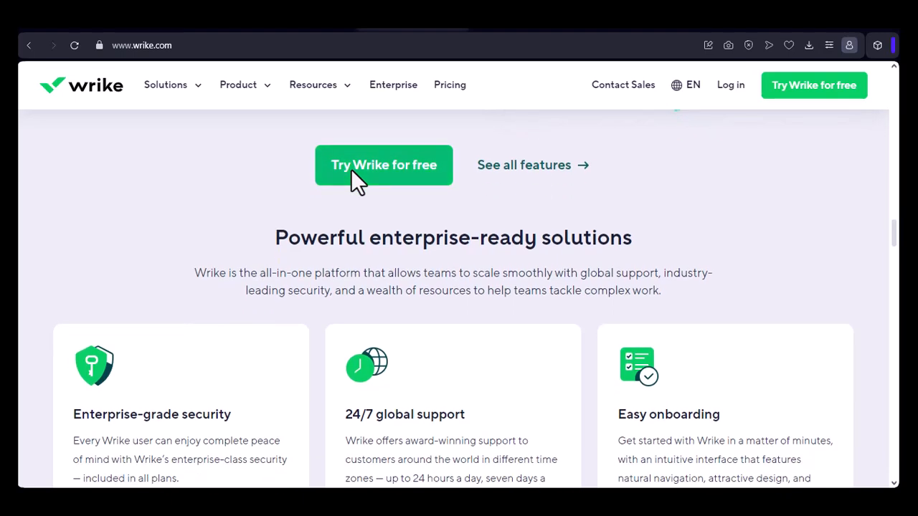
pyautogui.scroll(-3)
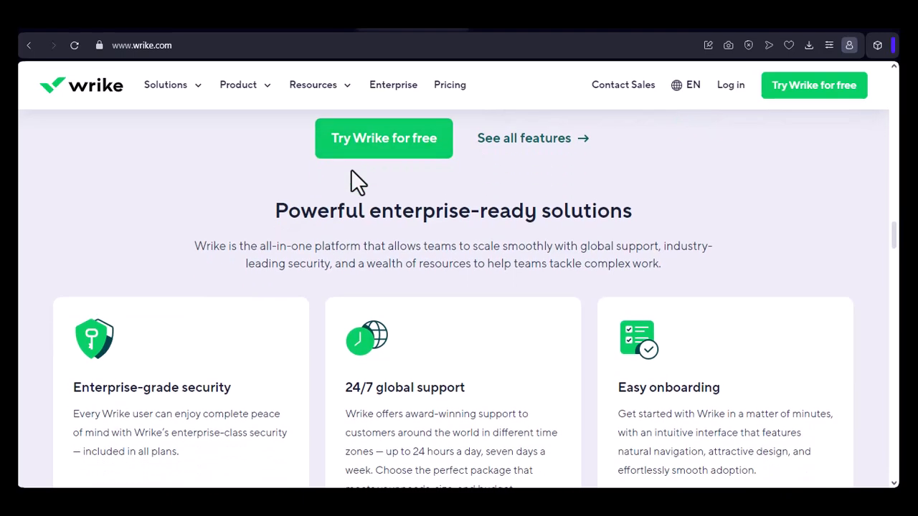
pyautogui.scroll(-3)
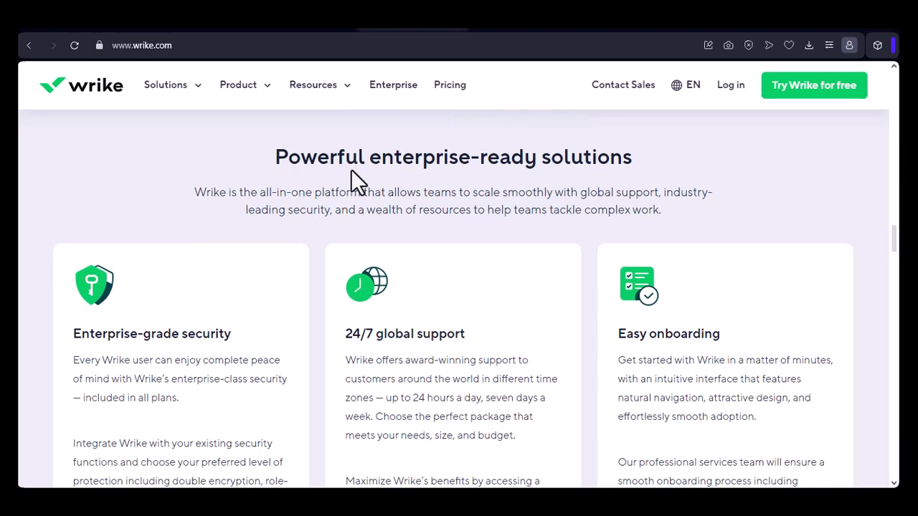
pyautogui.scroll(-3)
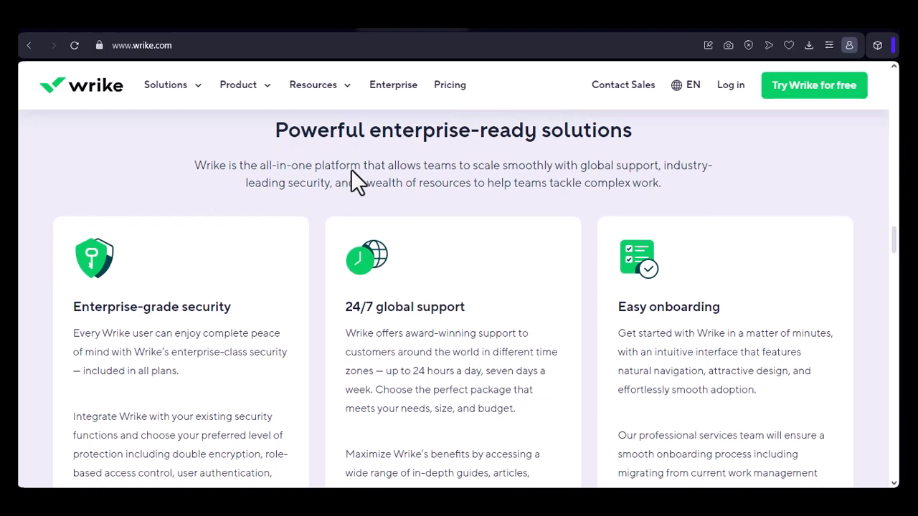
pyautogui.scroll(-3)
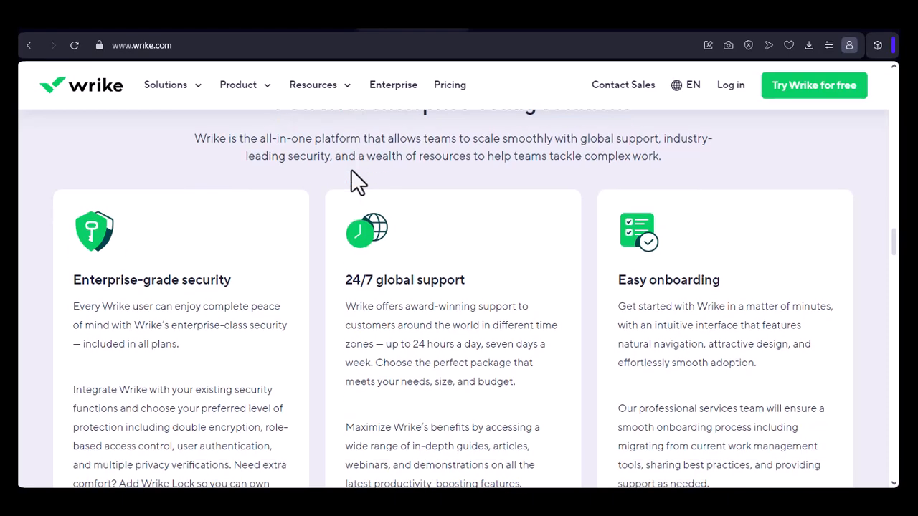
pyautogui.scroll(-3)
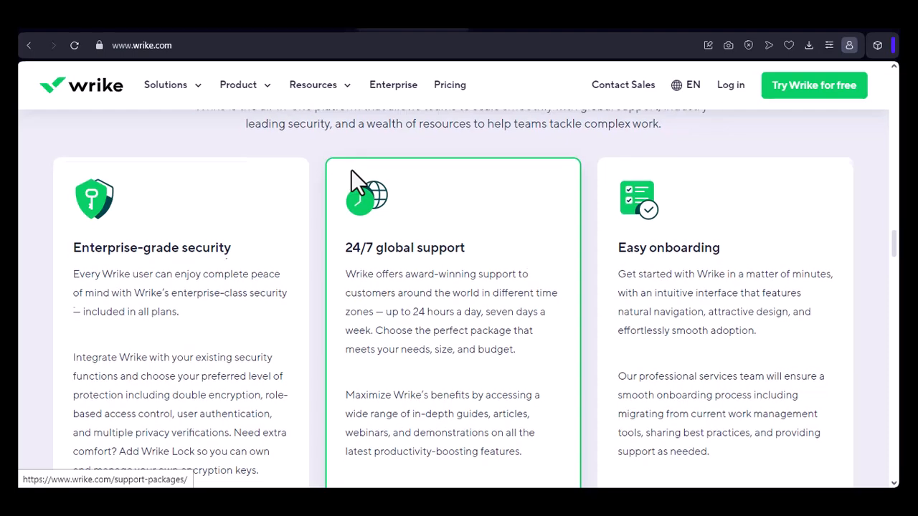
pyautogui.scroll(-3)
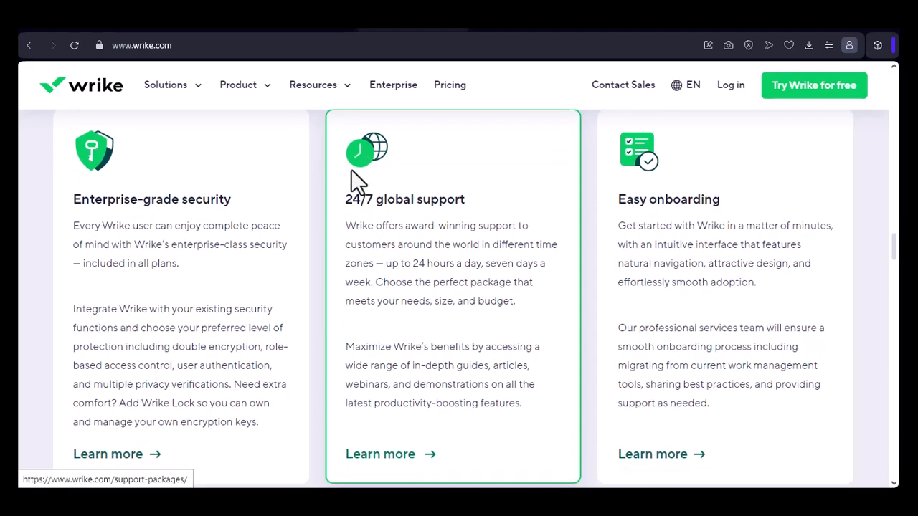
pyautogui.scroll(-3)
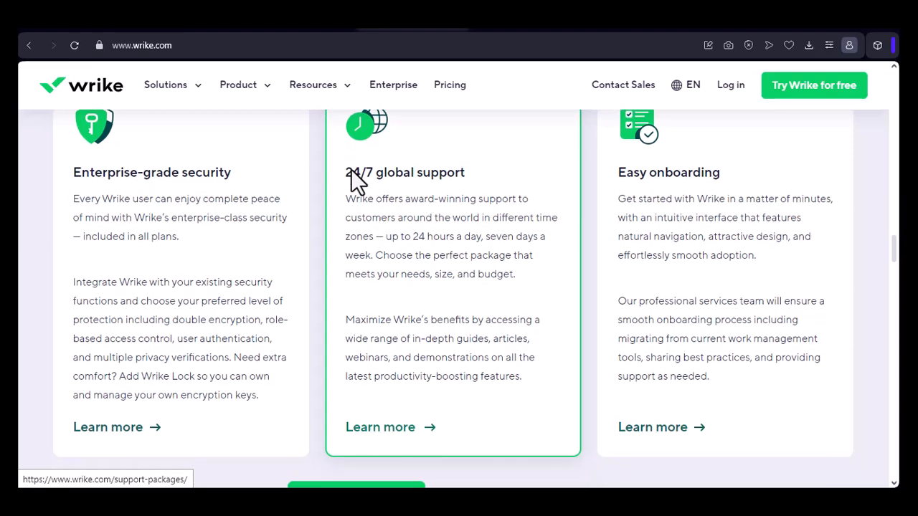
pyautogui.scroll(-3)
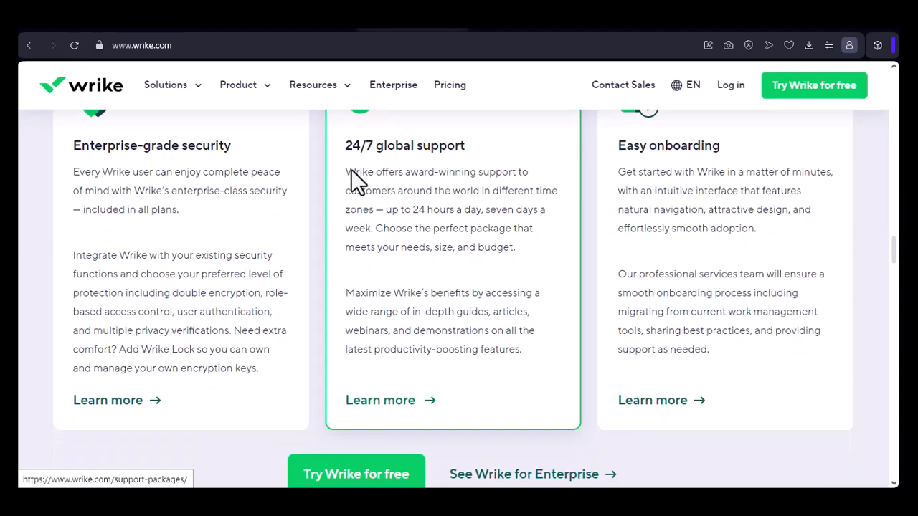
pyautogui.scroll(-3)
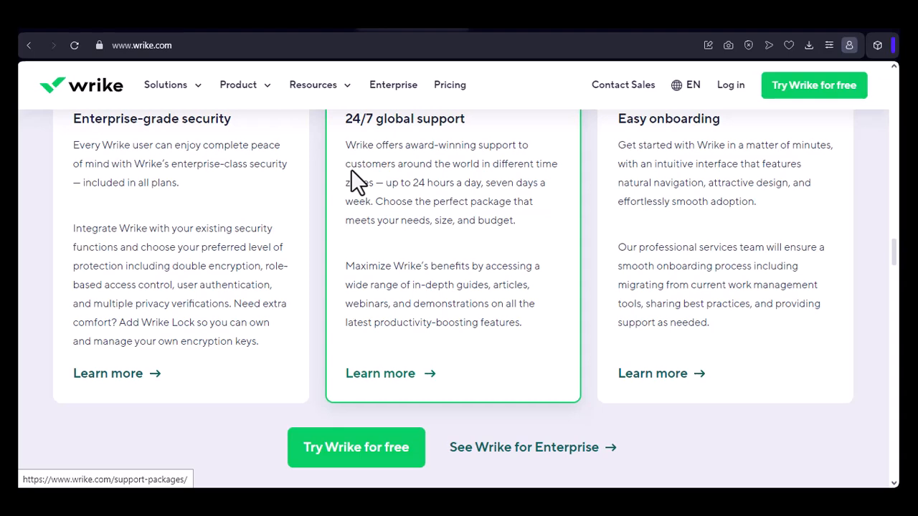
pyautogui.scroll(-3)
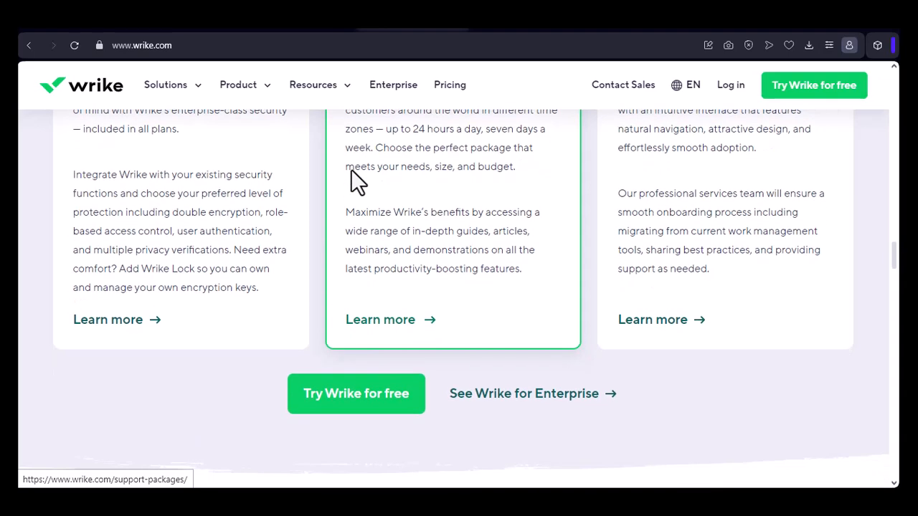
pyautogui.scroll(-3)
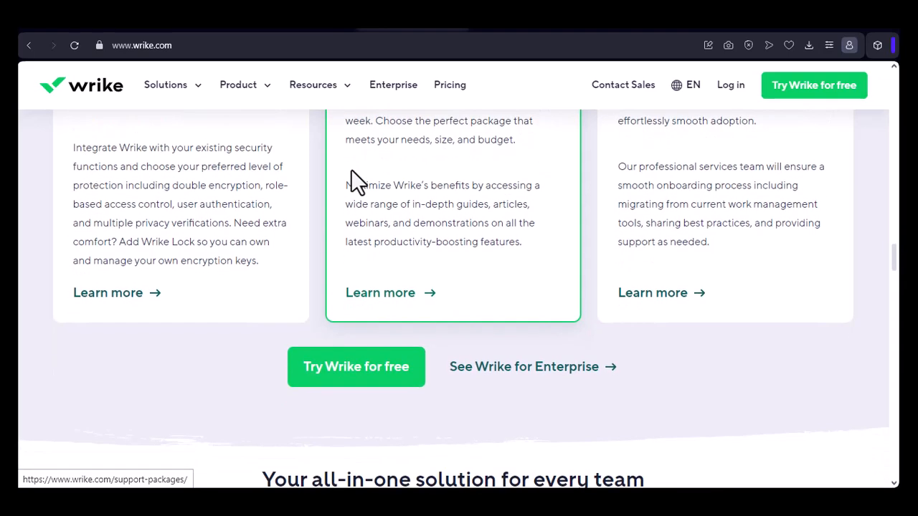
# Step: Scroll through the Marketing and Creative team details toward the free-trial call to action
pyautogui.scroll(-3)
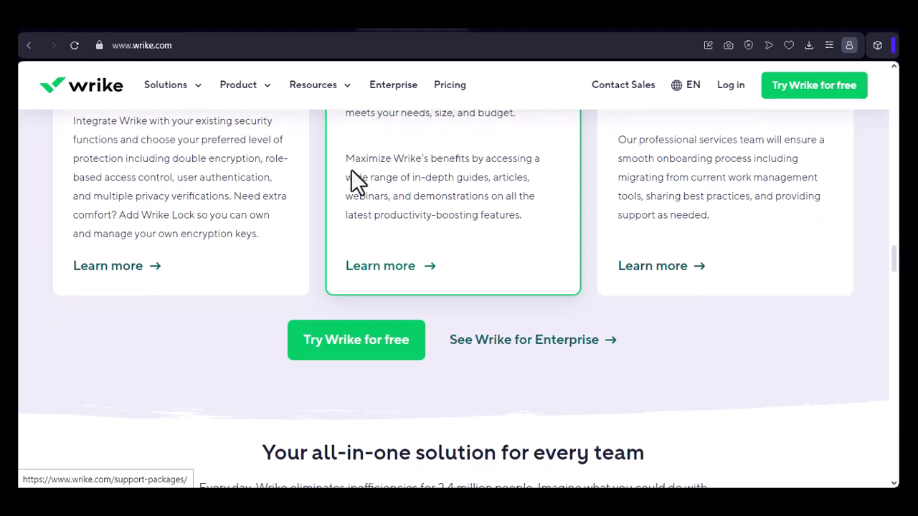
pyautogui.scroll(-3)
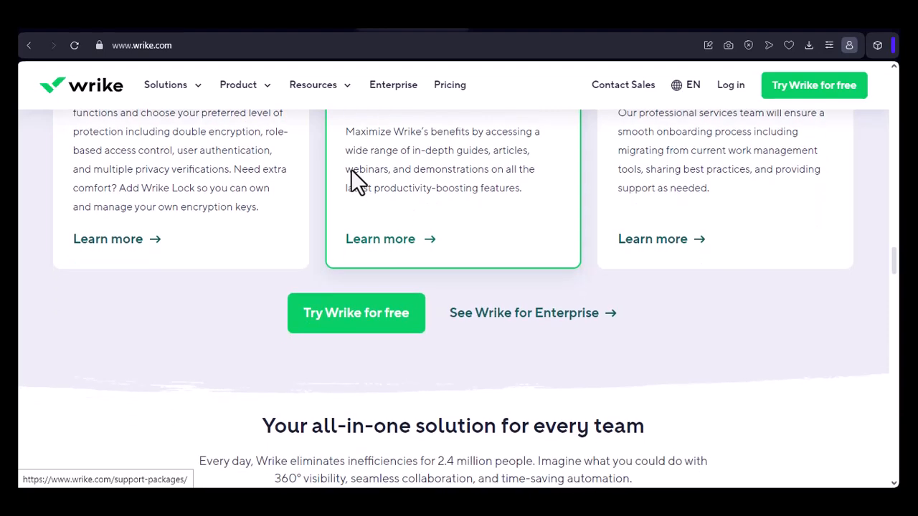
pyautogui.scroll(-3)
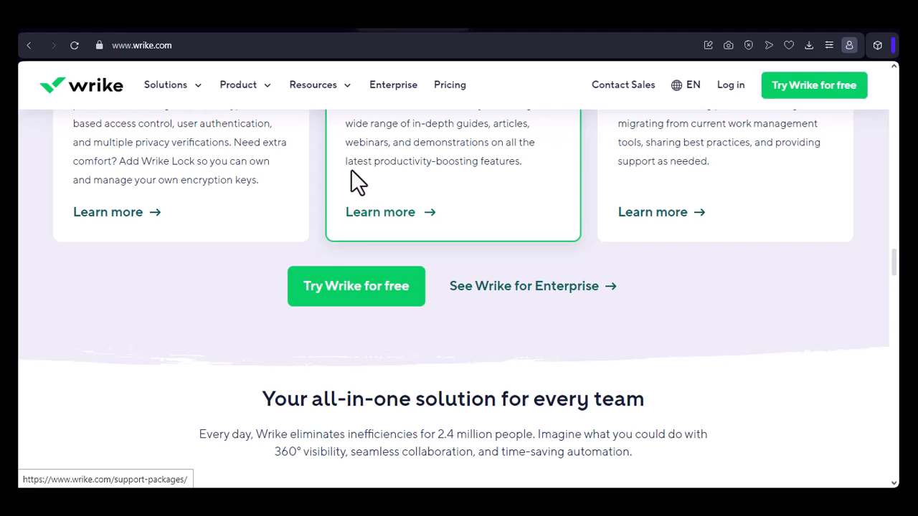
pyautogui.scroll(-3)
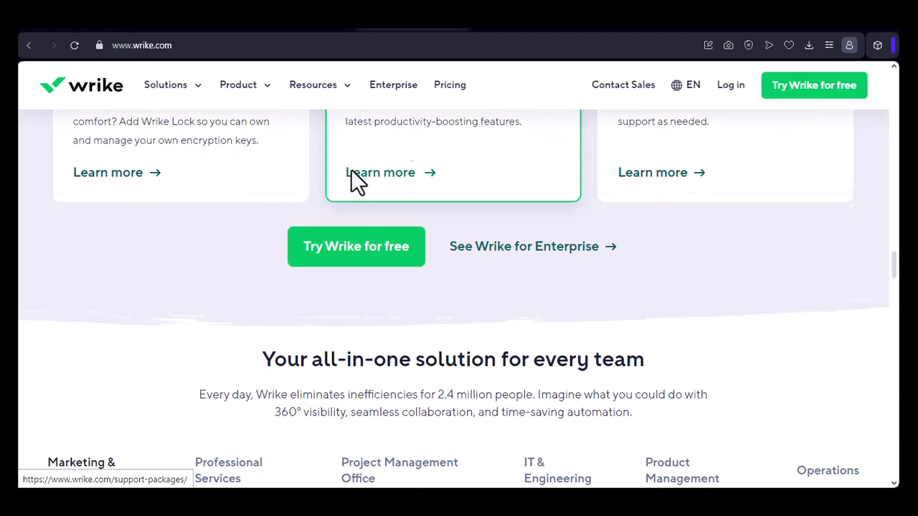
pyautogui.scroll(-3)
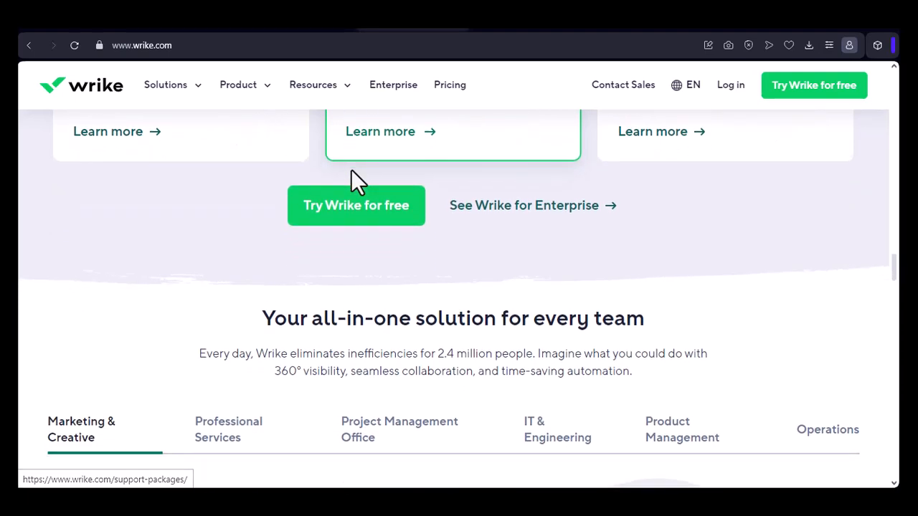
pyautogui.scroll(-3)
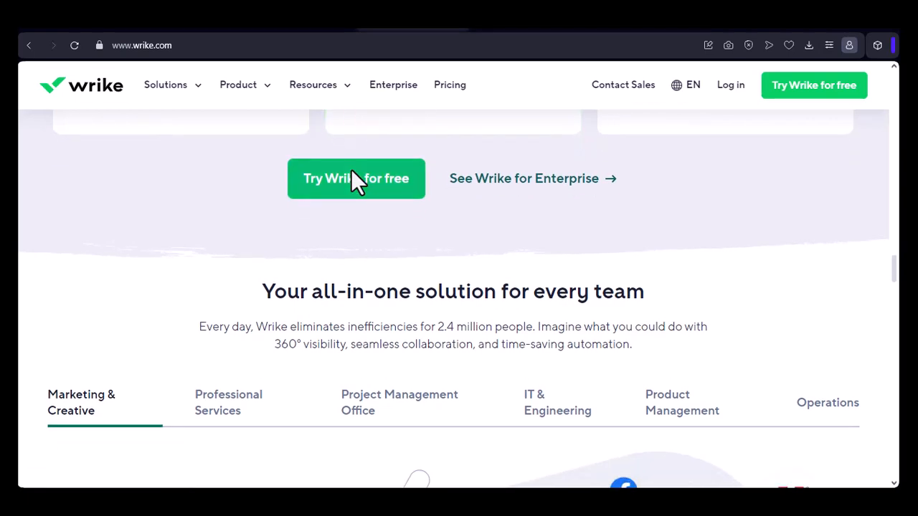
pyautogui.scroll(-3)
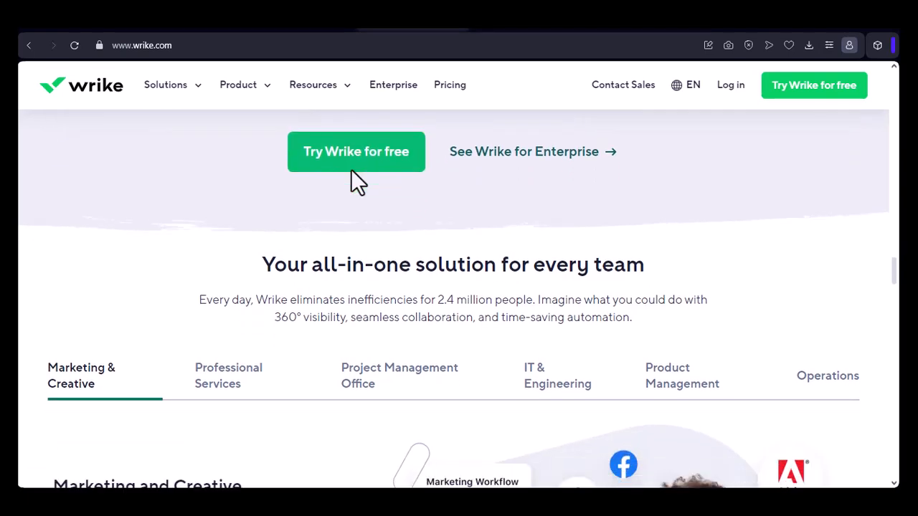
pyautogui.scroll(-3)
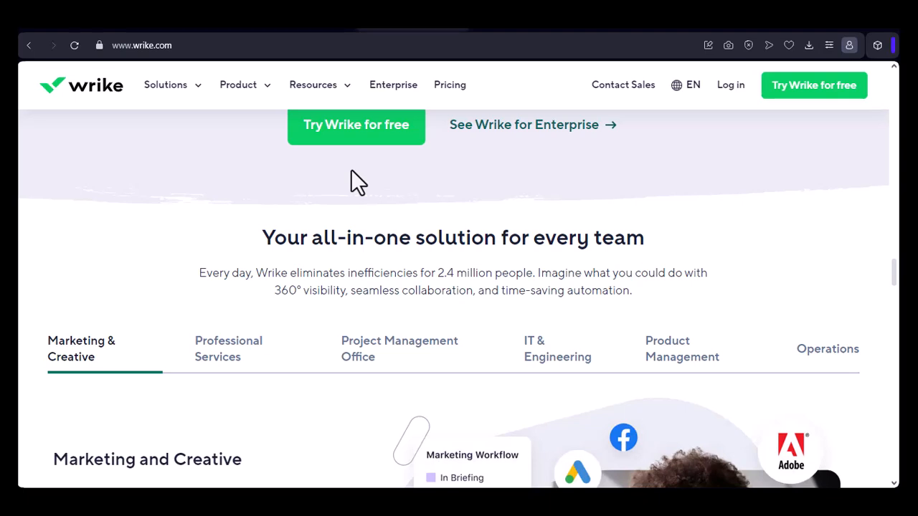
pyautogui.scroll(-3)
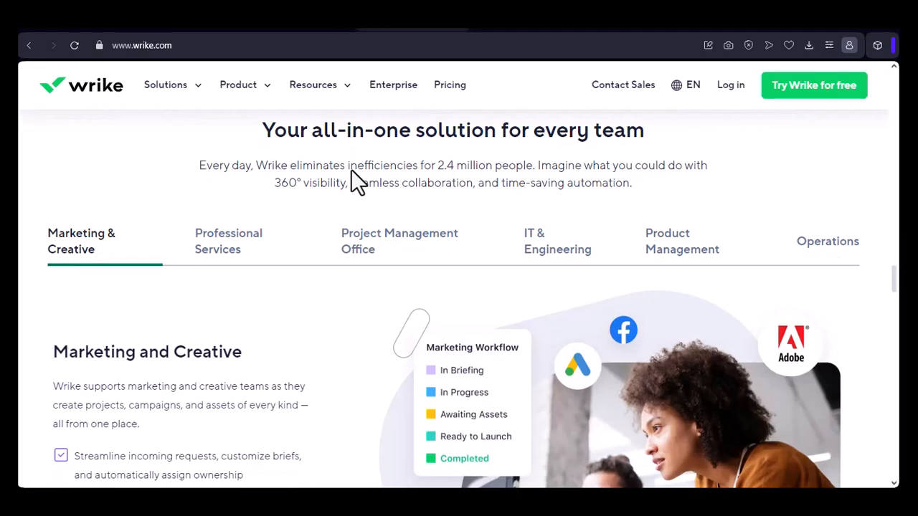
pyautogui.scroll(-3)
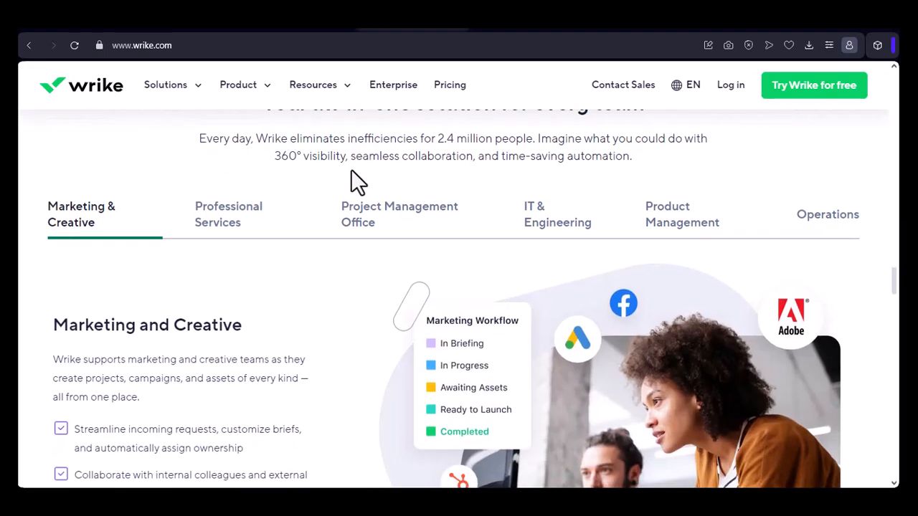
pyautogui.scroll(-3)
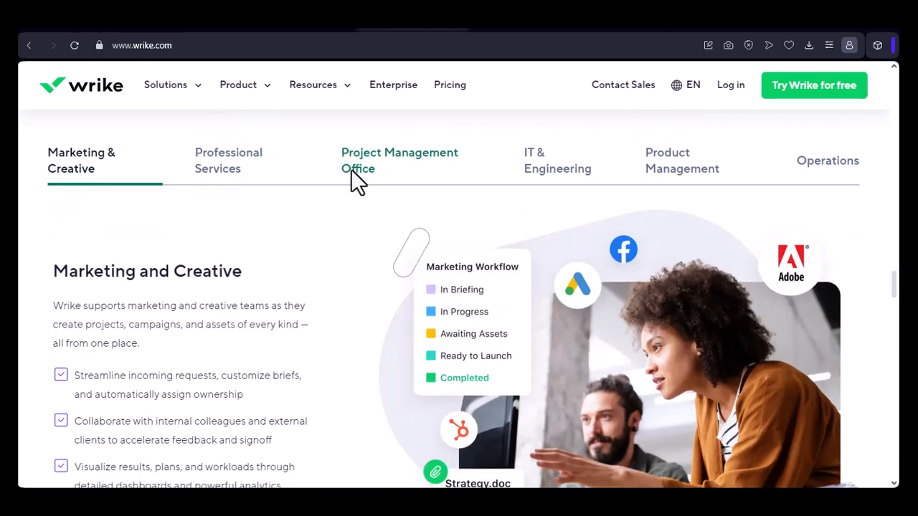
pyautogui.scroll(3)
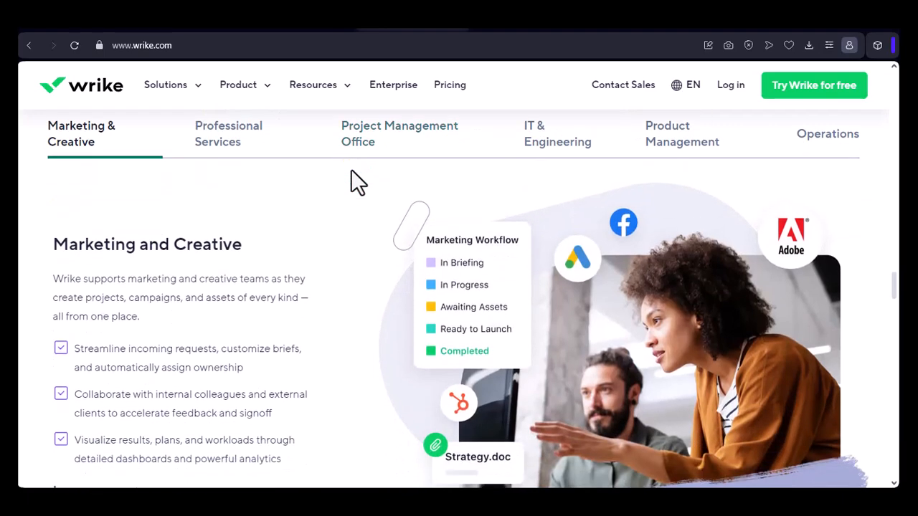
pyautogui.scroll(-3)
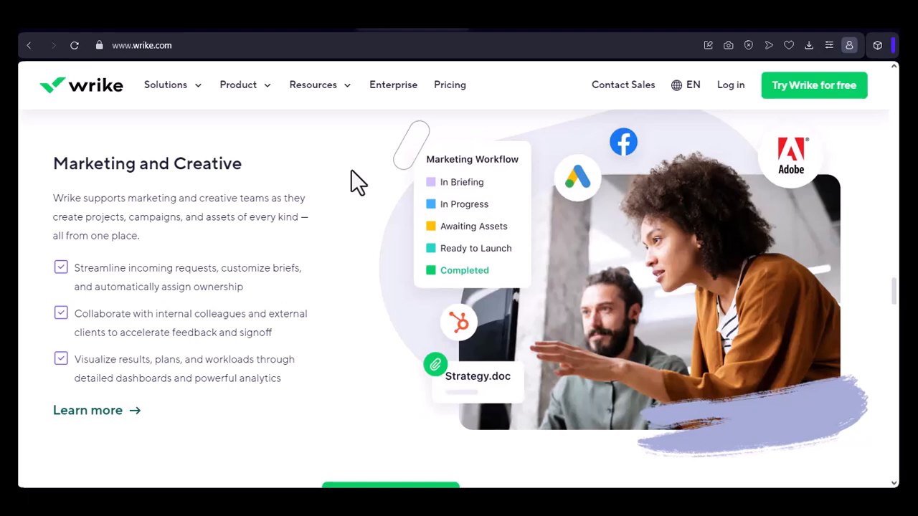
pyautogui.scroll(-3)
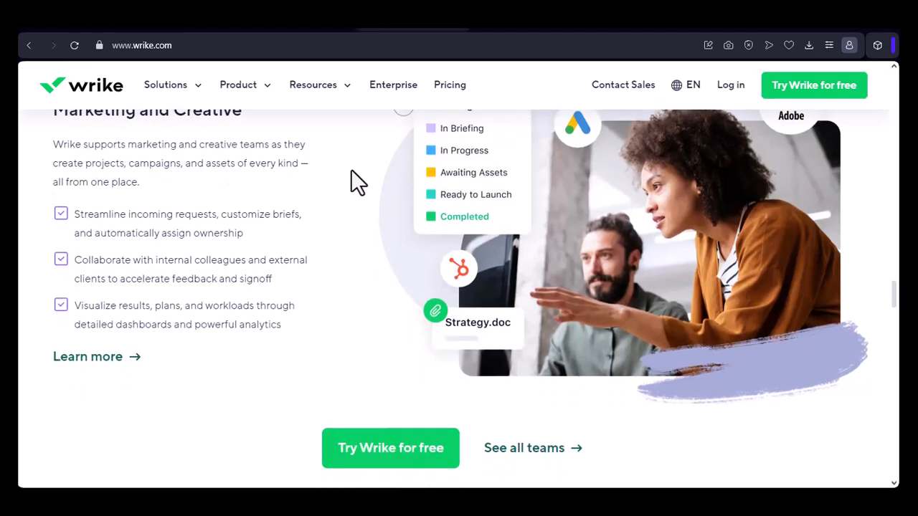
pyautogui.scroll(-3)
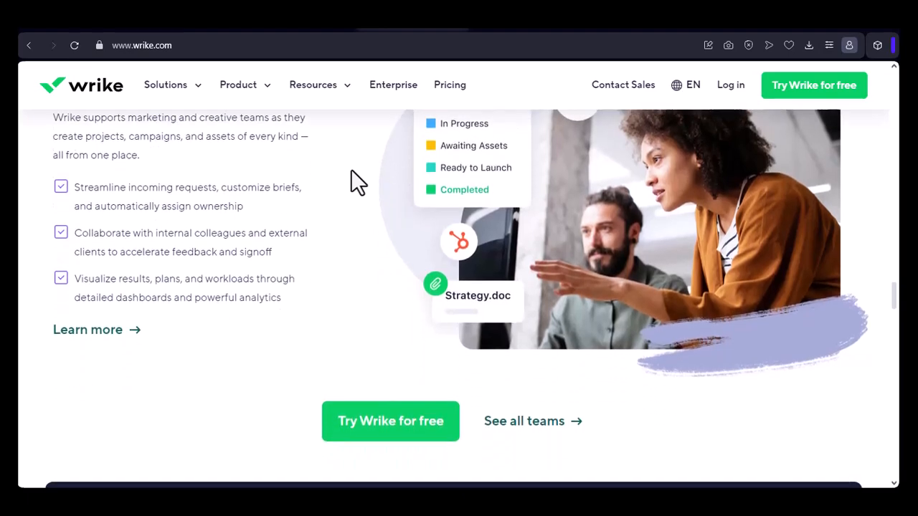
pyautogui.scroll(-3)
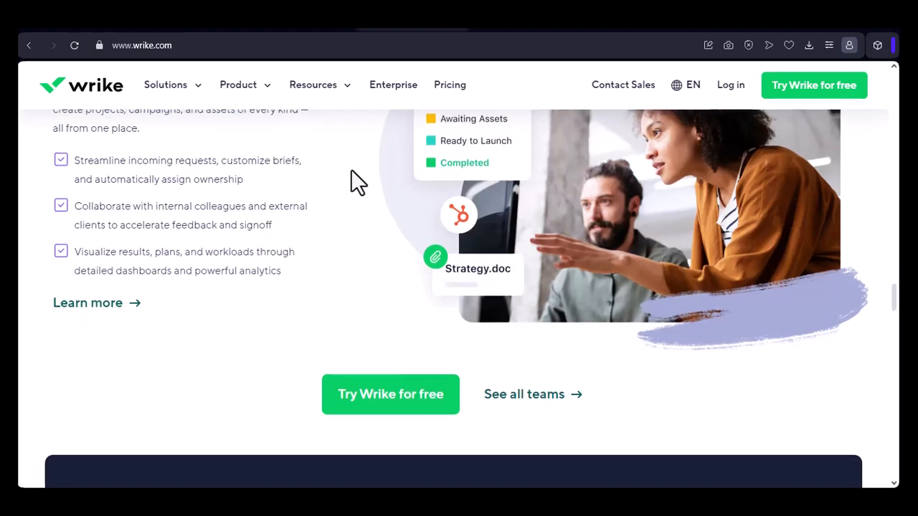
pyautogui.scroll(-3)
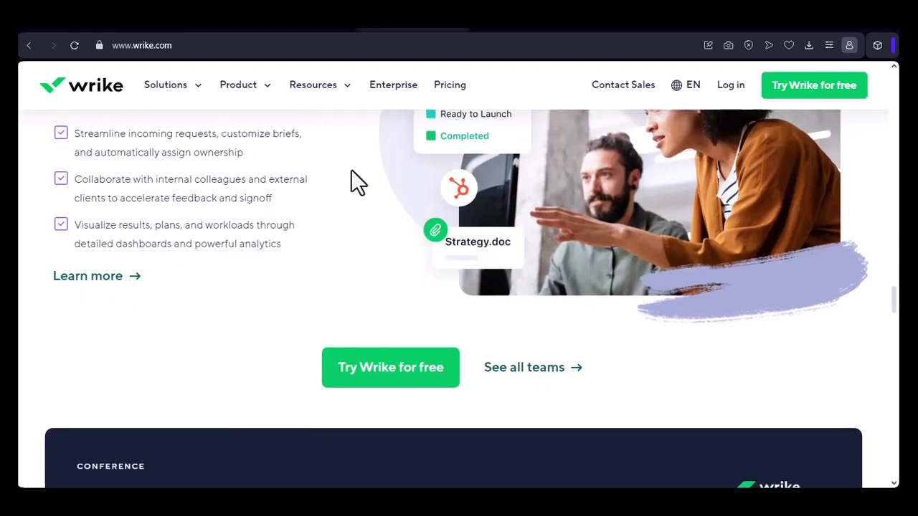
# Step: Scroll until the Collaborate 2024 banner's event stats and registration options are fully visible
pyautogui.scroll(-3)
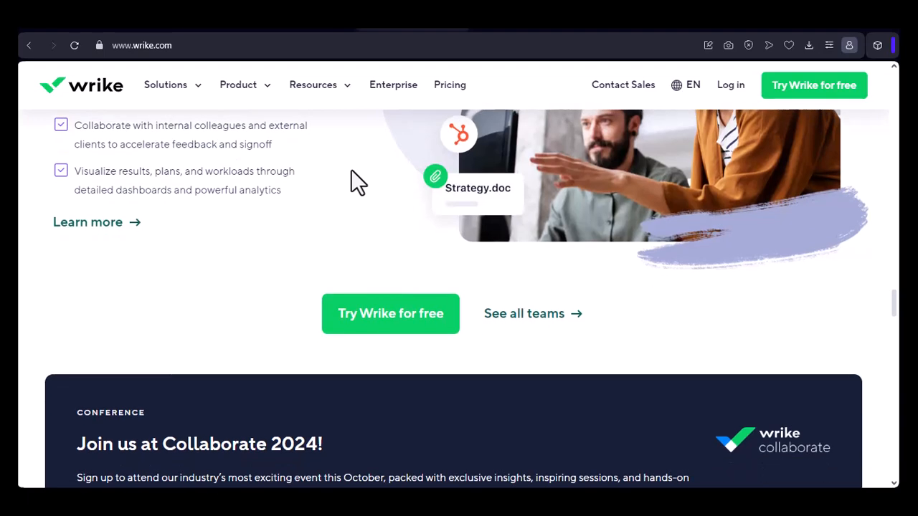
pyautogui.scroll(-3)
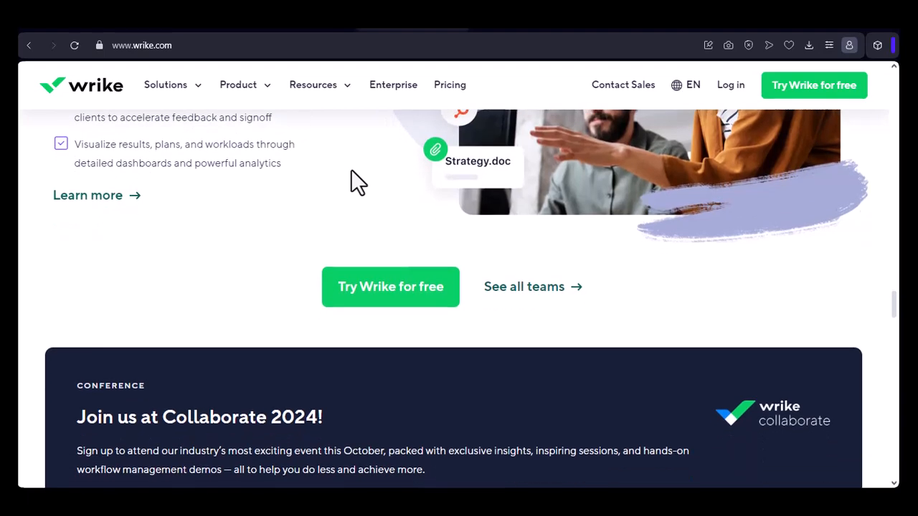
pyautogui.scroll(-3)
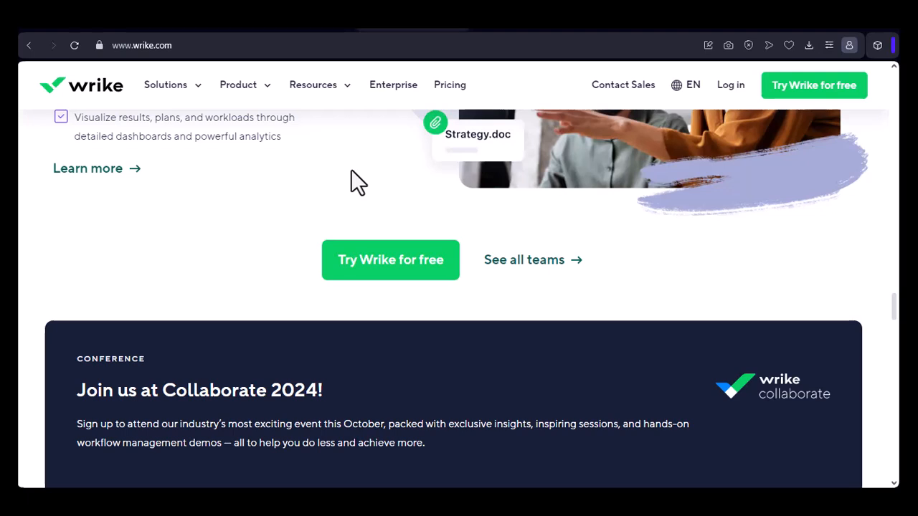
pyautogui.scroll(-3)
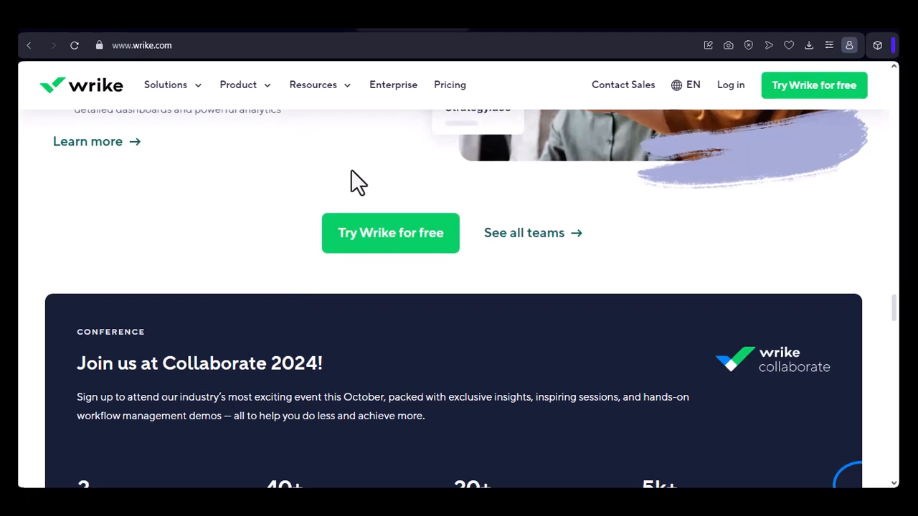
pyautogui.scroll(-3)
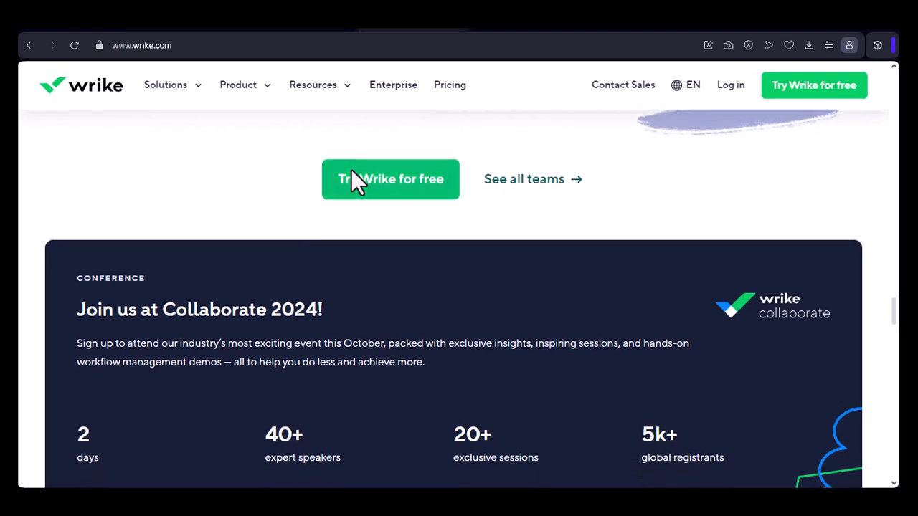
pyautogui.scroll(-3)
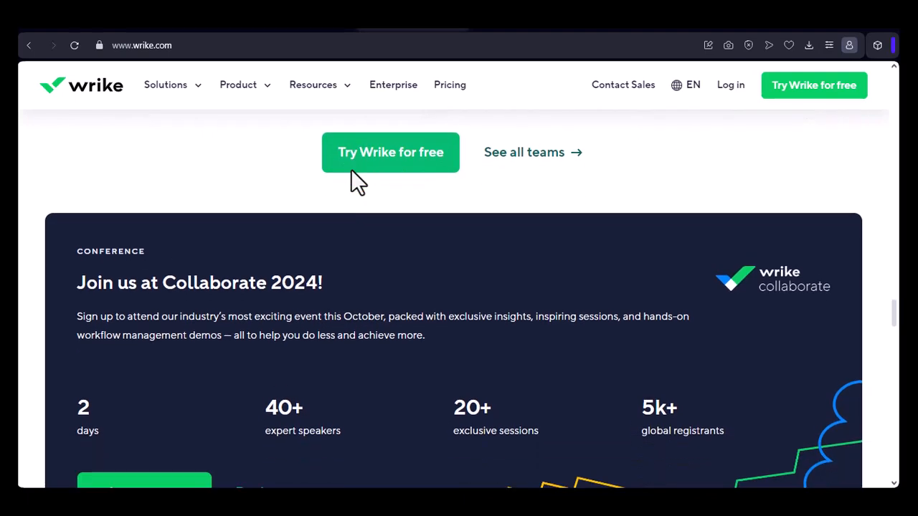
pyautogui.scroll(-3)
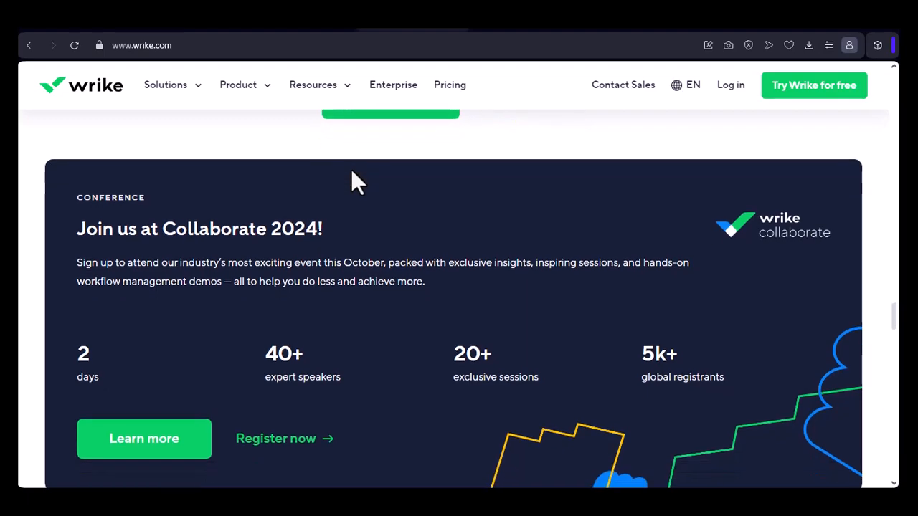